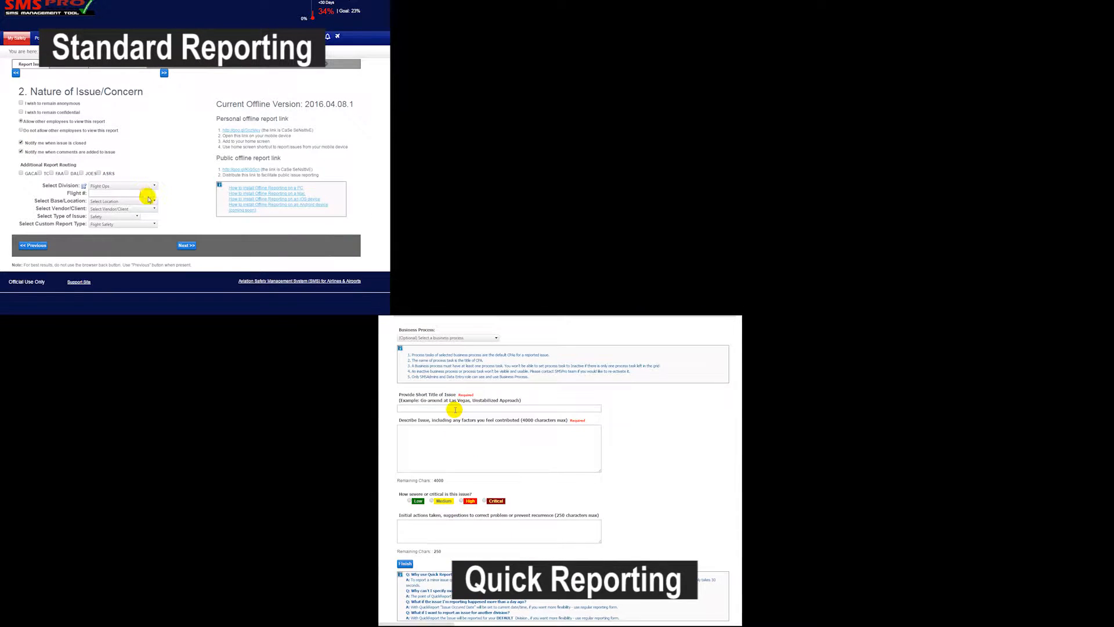
Enter 'Near Runway' as base location, flag question 2 as an issue, remark 'Did not have addre…'
left_click(153, 200)
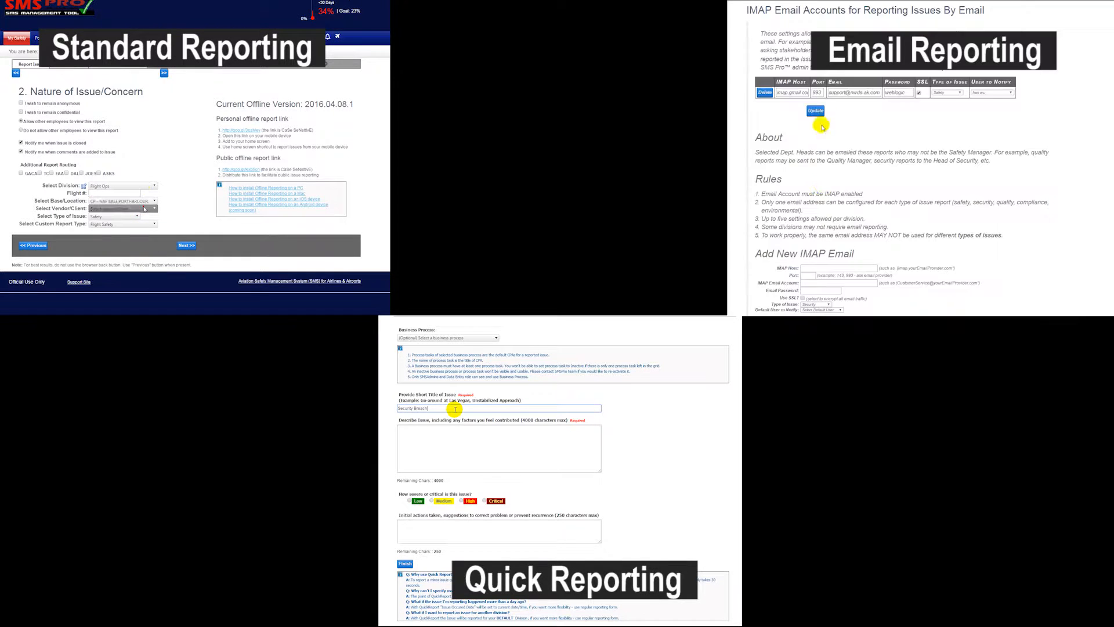
type("Near Runway")
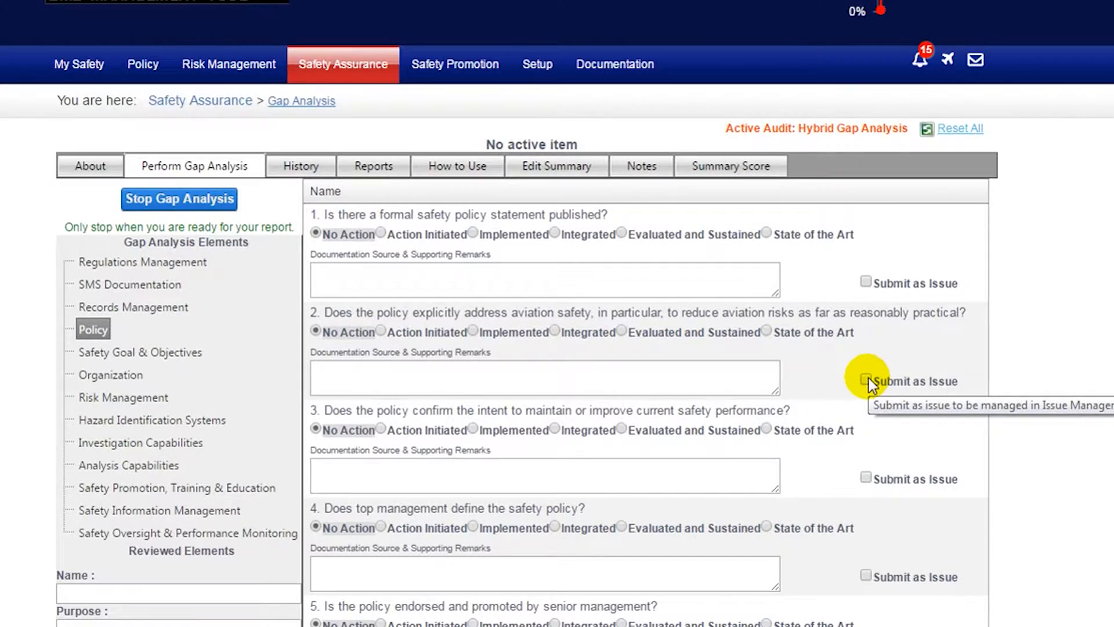
left_click(865, 380)
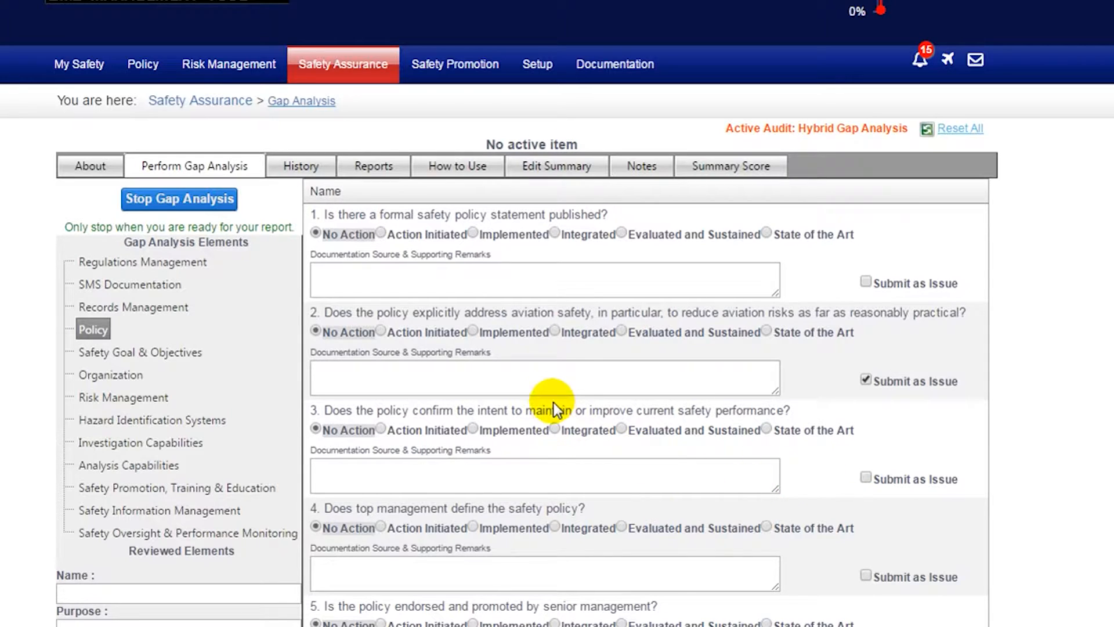
left_click(544, 377)
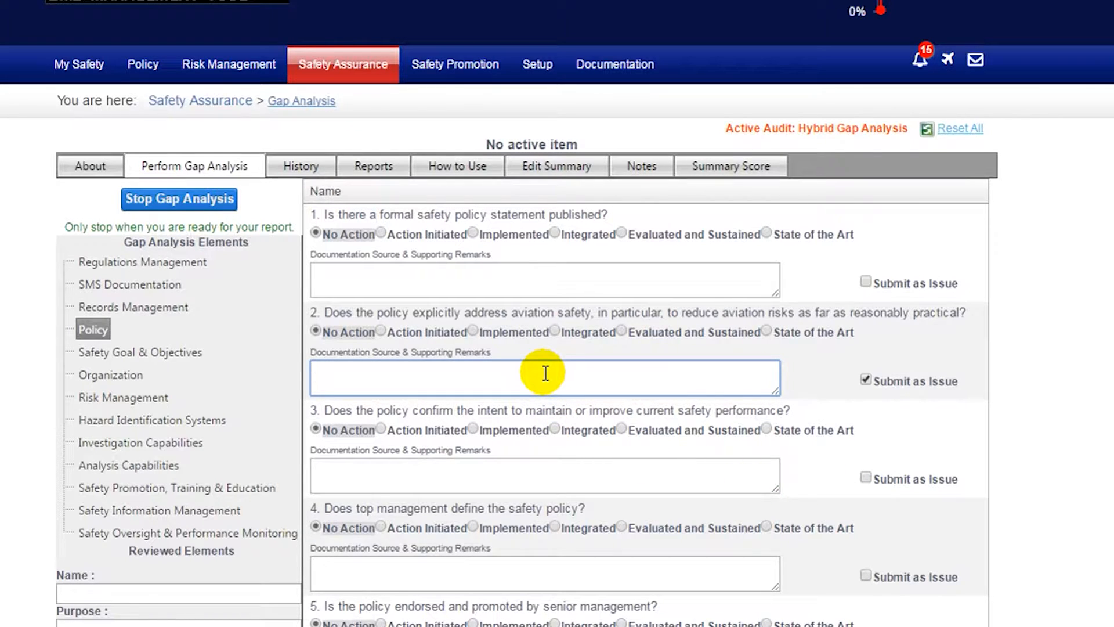
type("Did not h")
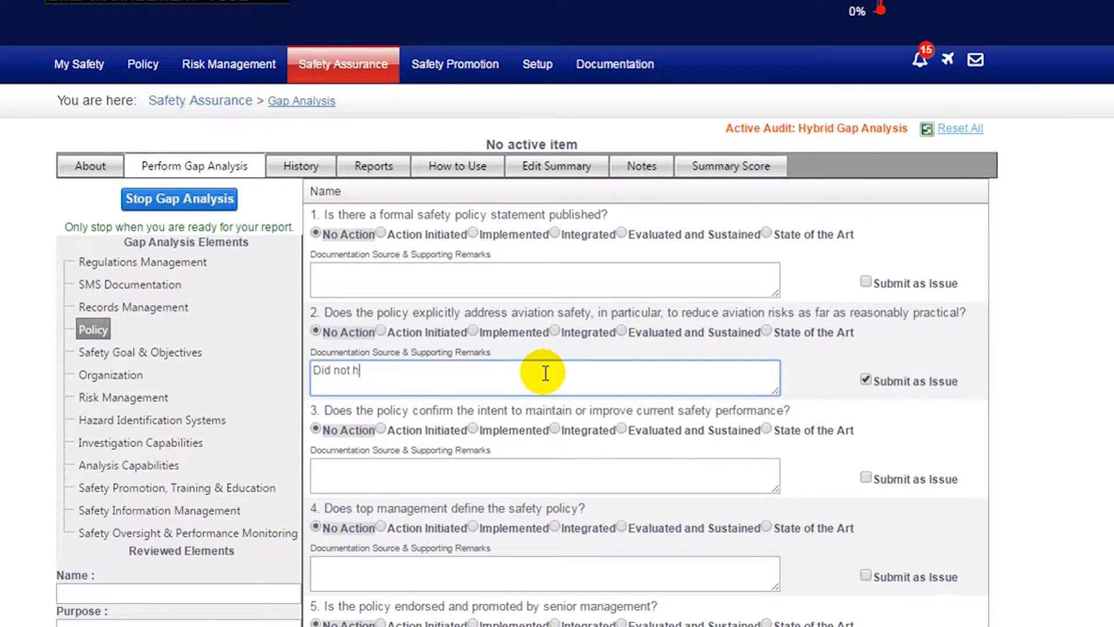
type("ave addre")
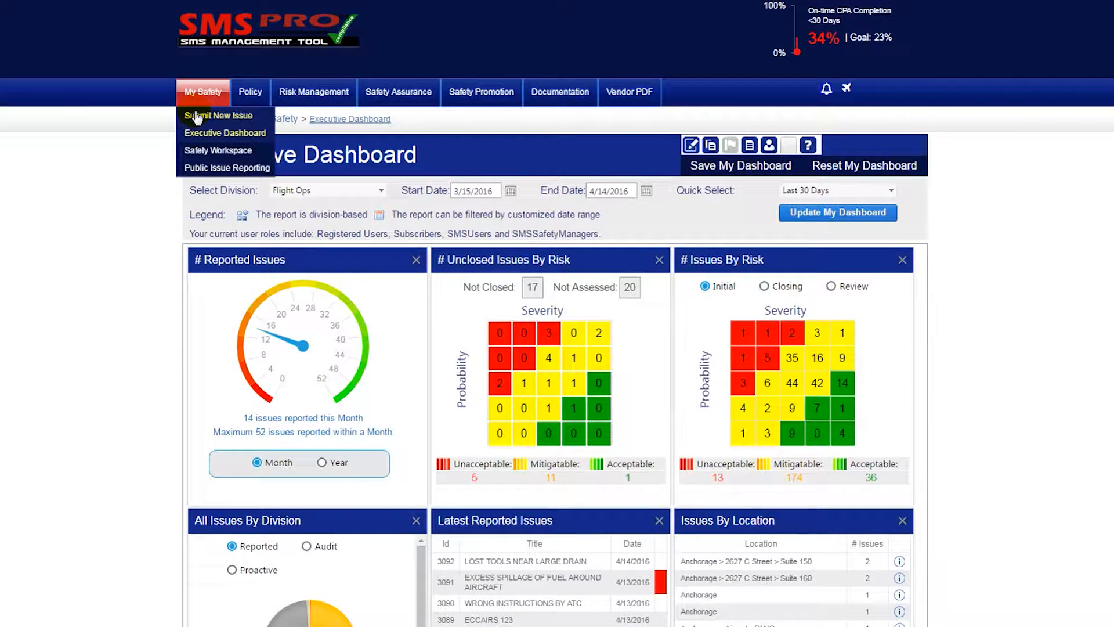
Open the Submit New Issue page from the My Safety menu
left_click(219, 115)
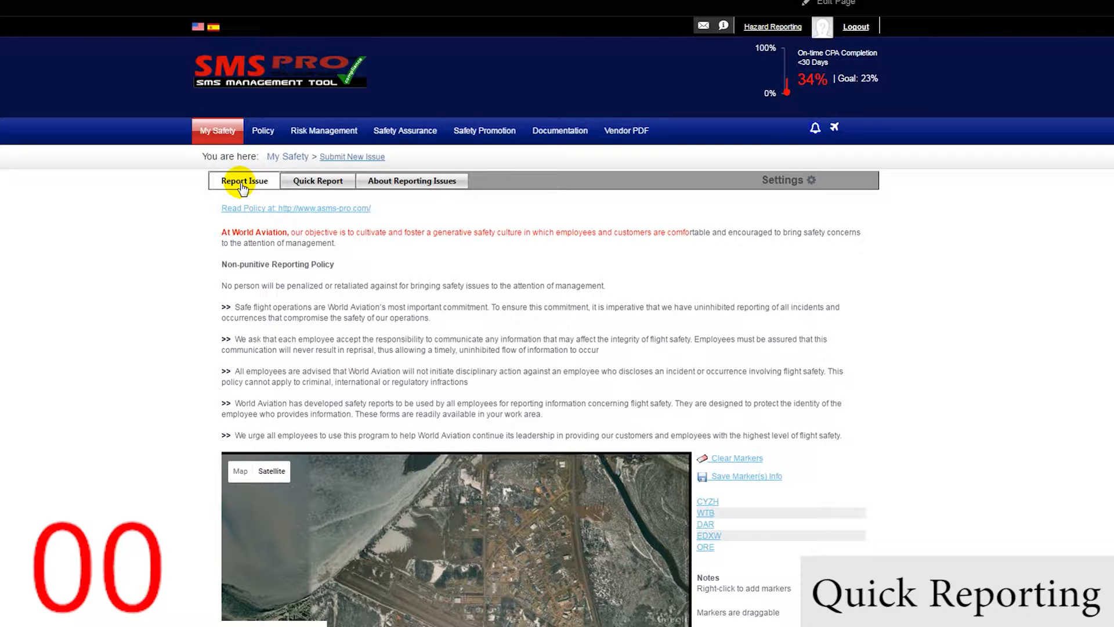
Submit quick report 'Security breach near runway' about a perimeter fence breach, then reopen Submit New Issue
left_click(316, 181)
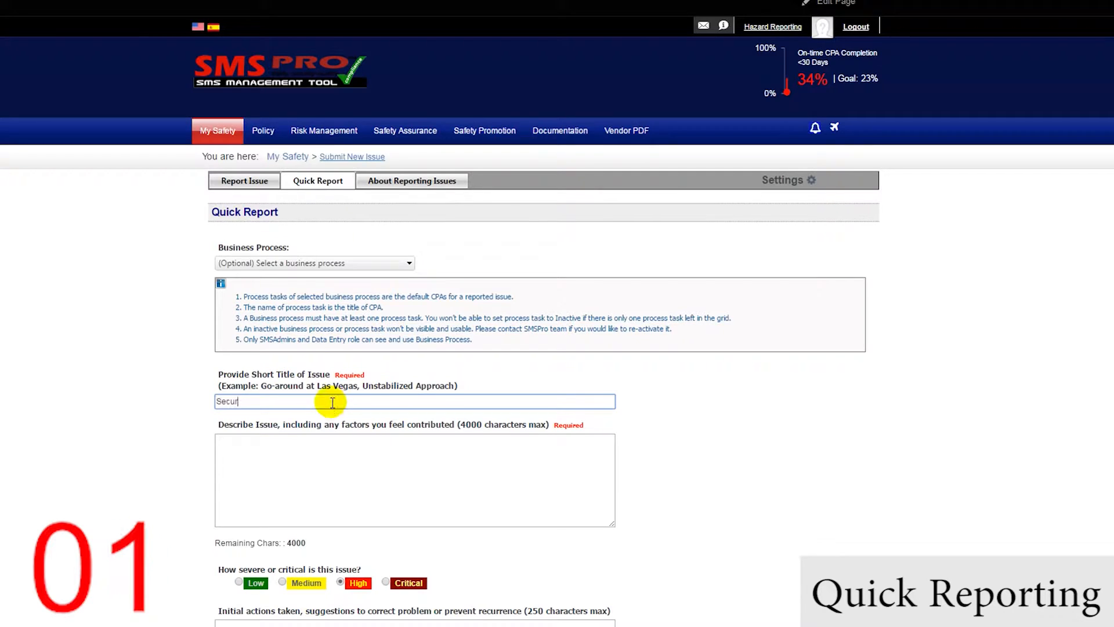
type("Security breach near runway")
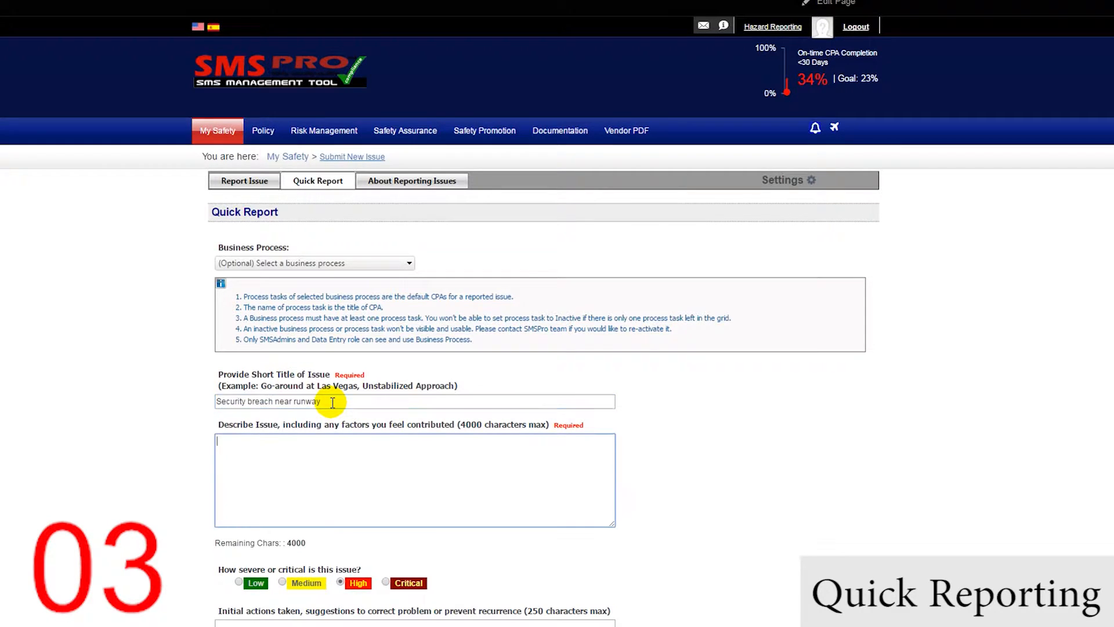
type("Two men have breached the")
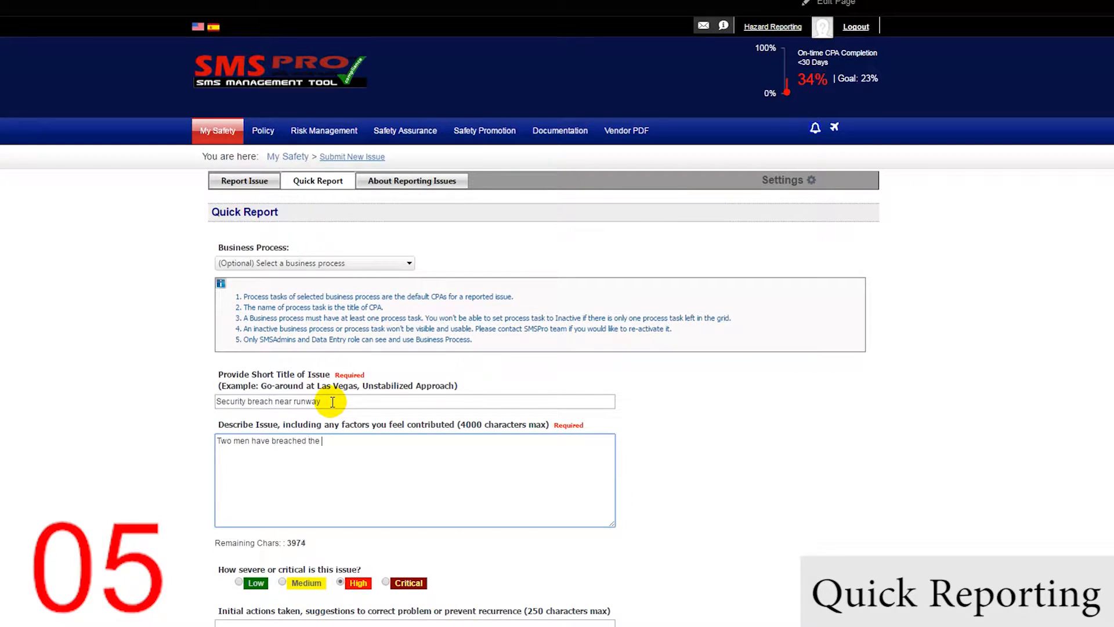
type("perimeter fence near the runway")
left_click(415, 624)
type("contacted security")
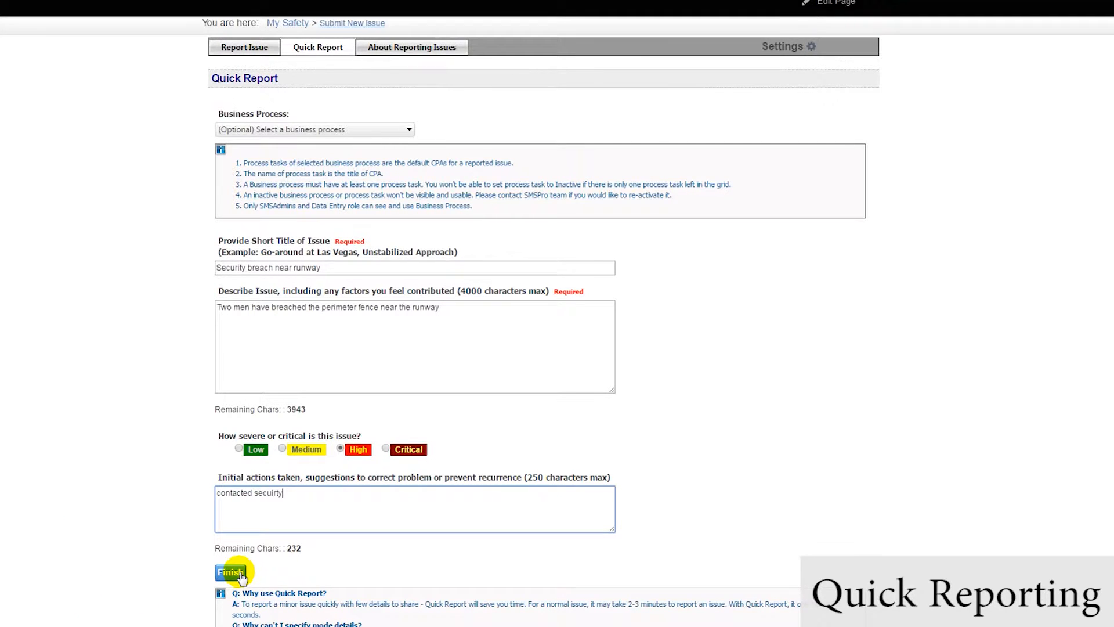
left_click(230, 573)
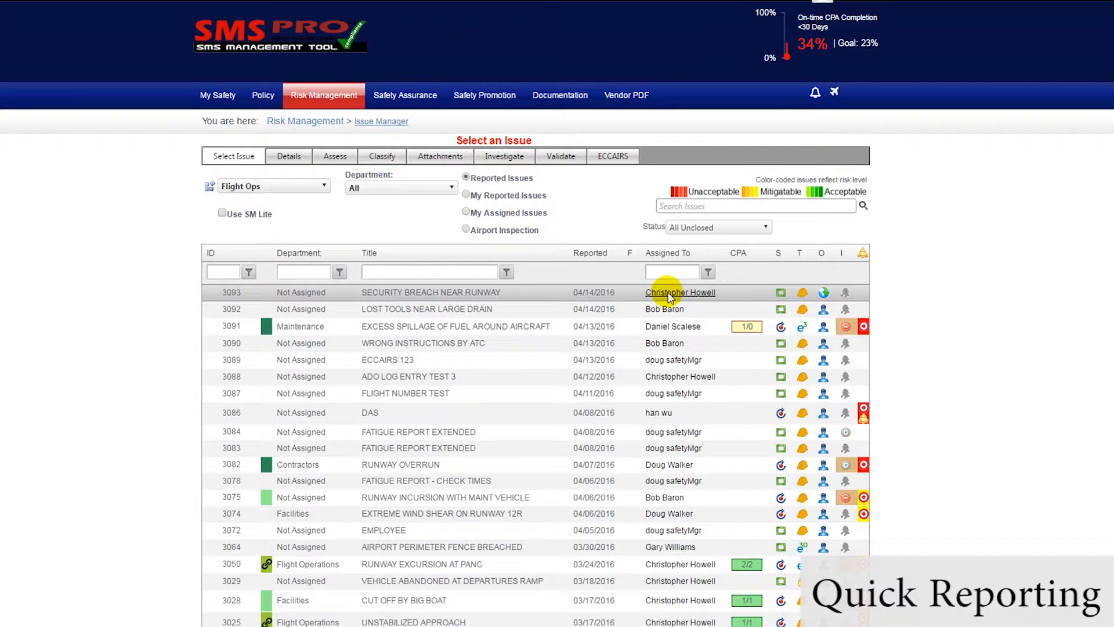
left_click(217, 95)
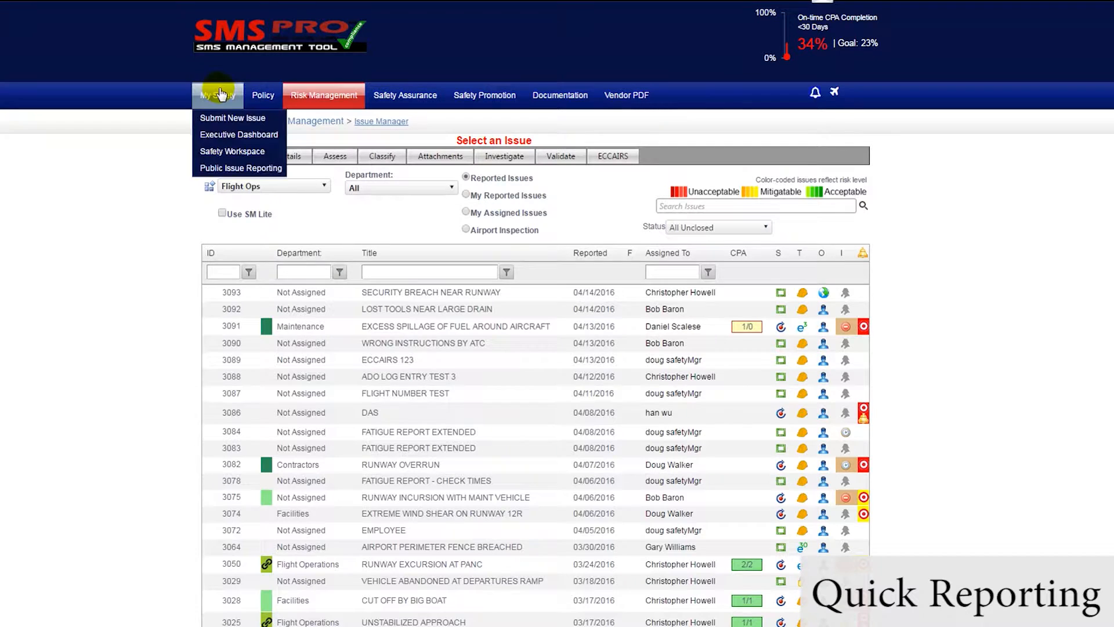
left_click(231, 117)
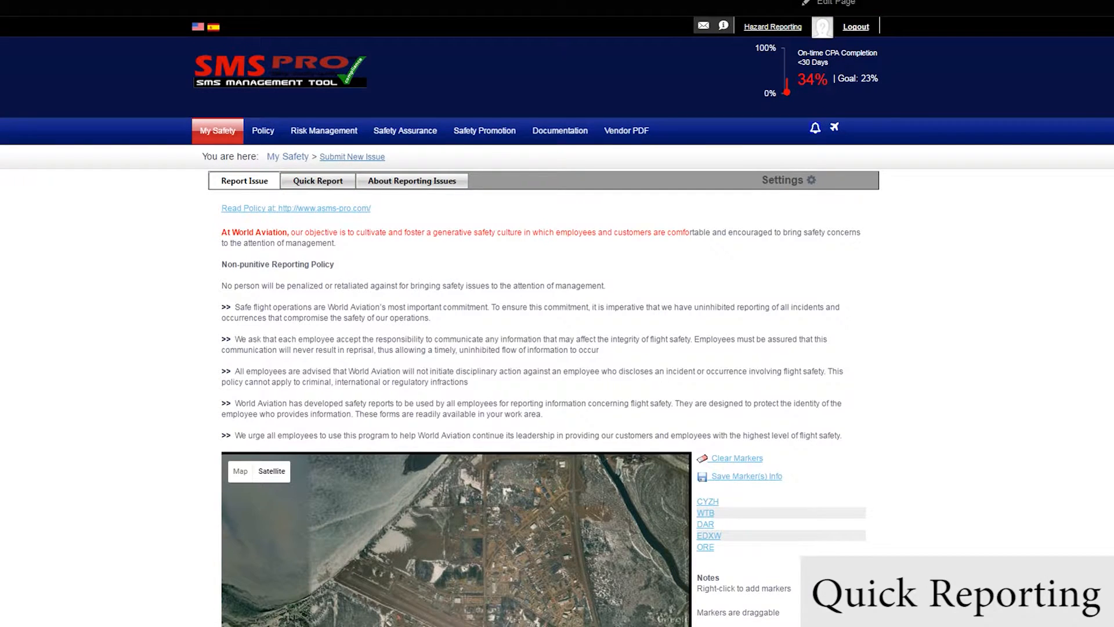
Show the WTB airfield on the map and save the two runway location markers
scroll("down", 3)
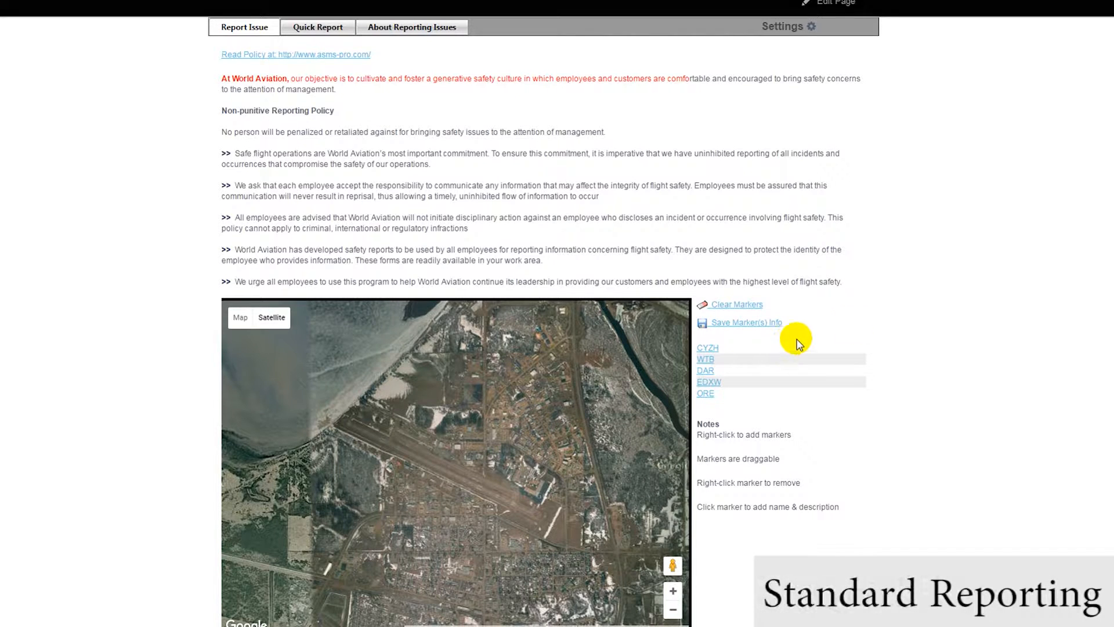
scroll("down", 3)
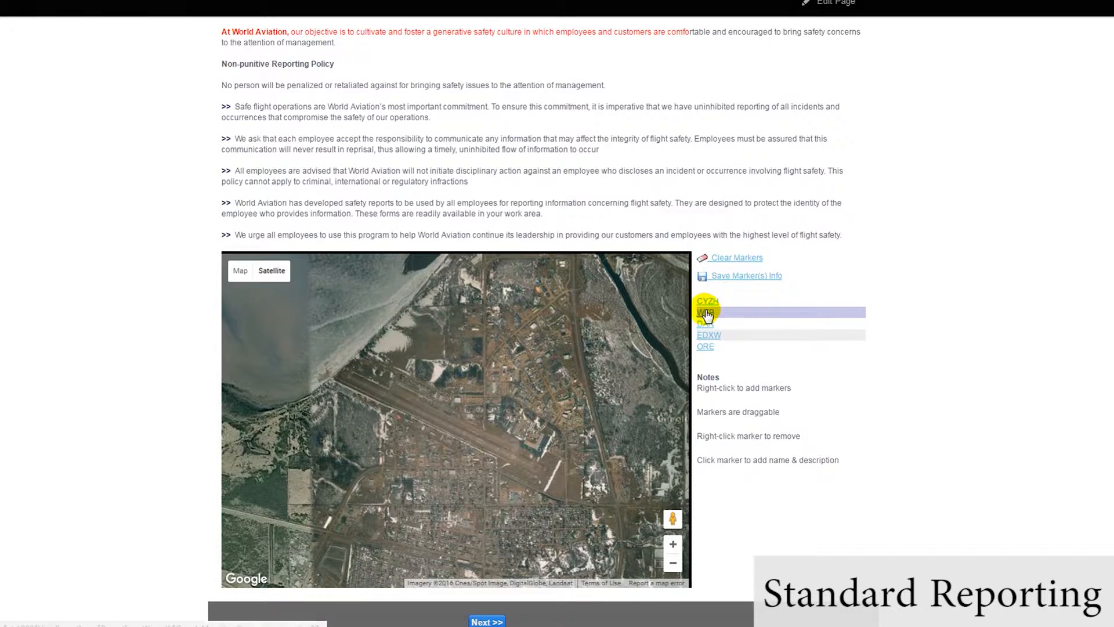
left_click(705, 313)
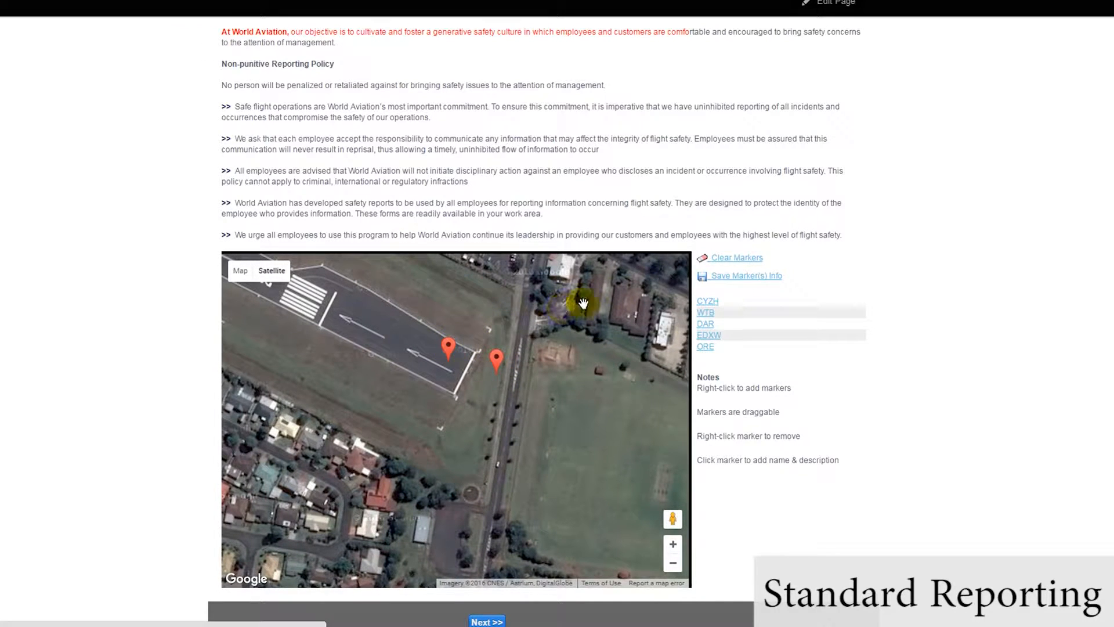
left_click(745, 276)
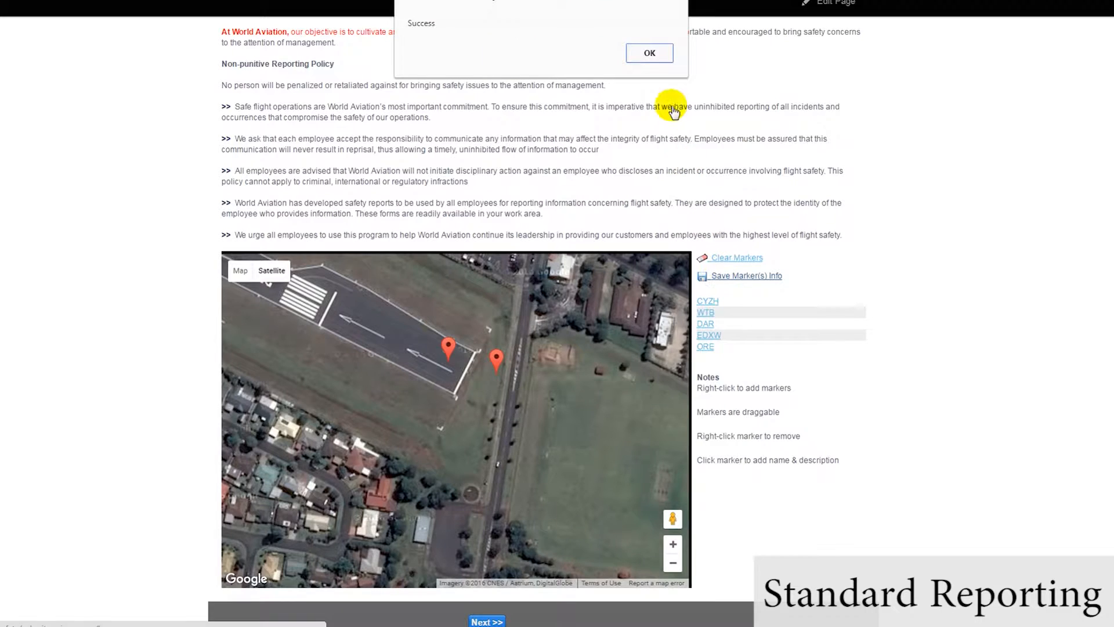
left_click(648, 53)
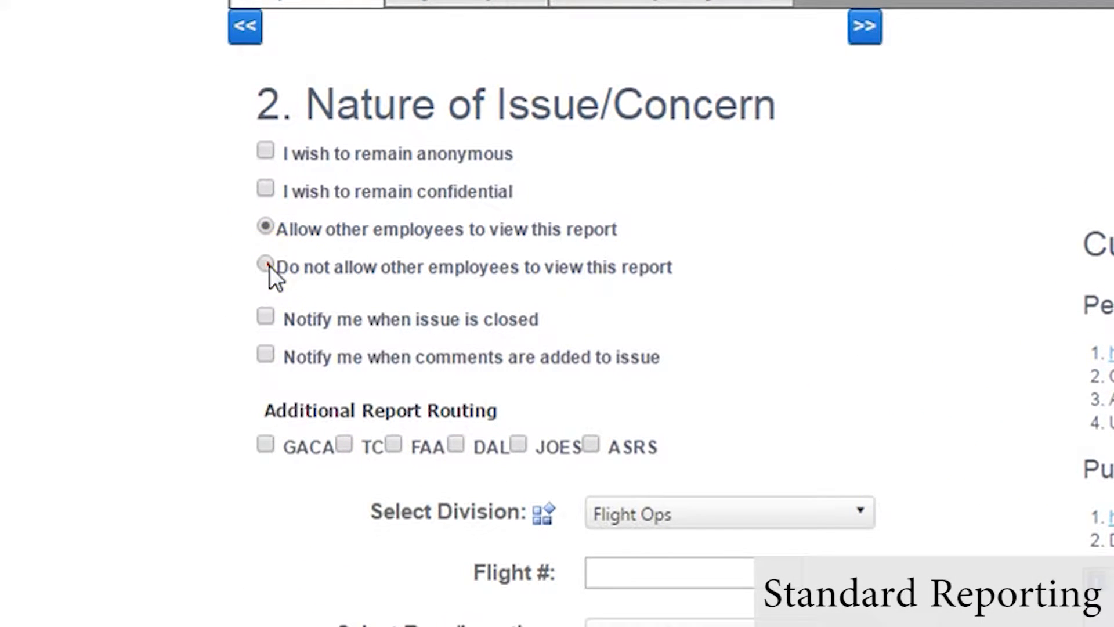
Try the anonymous, confidential and restricted-viewing options, finally allowing others to view the report
left_click(266, 265)
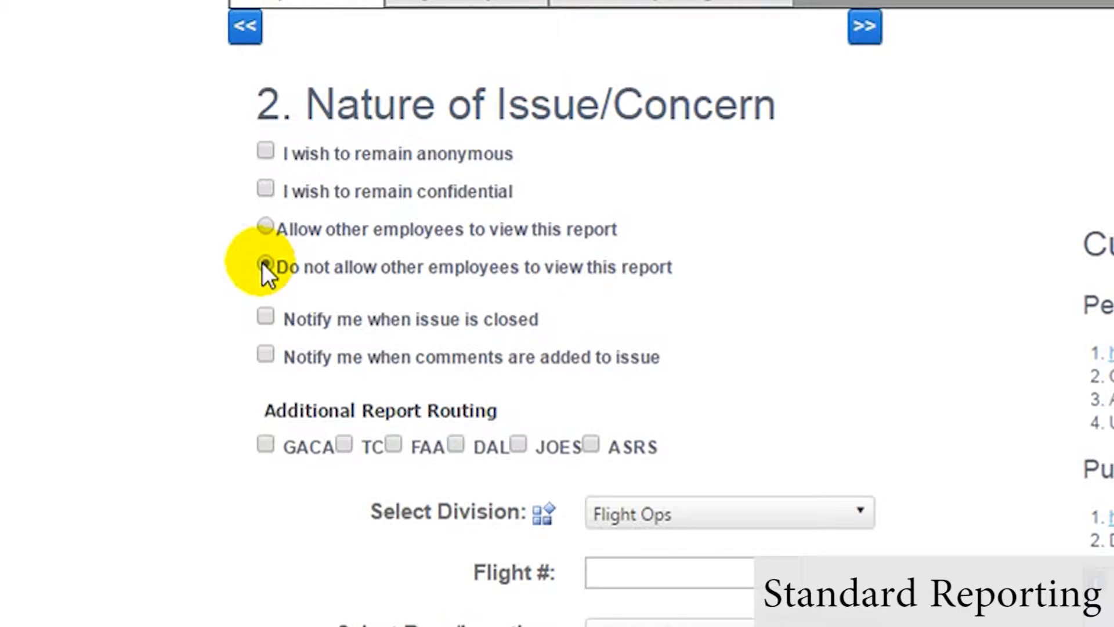
left_click(266, 151)
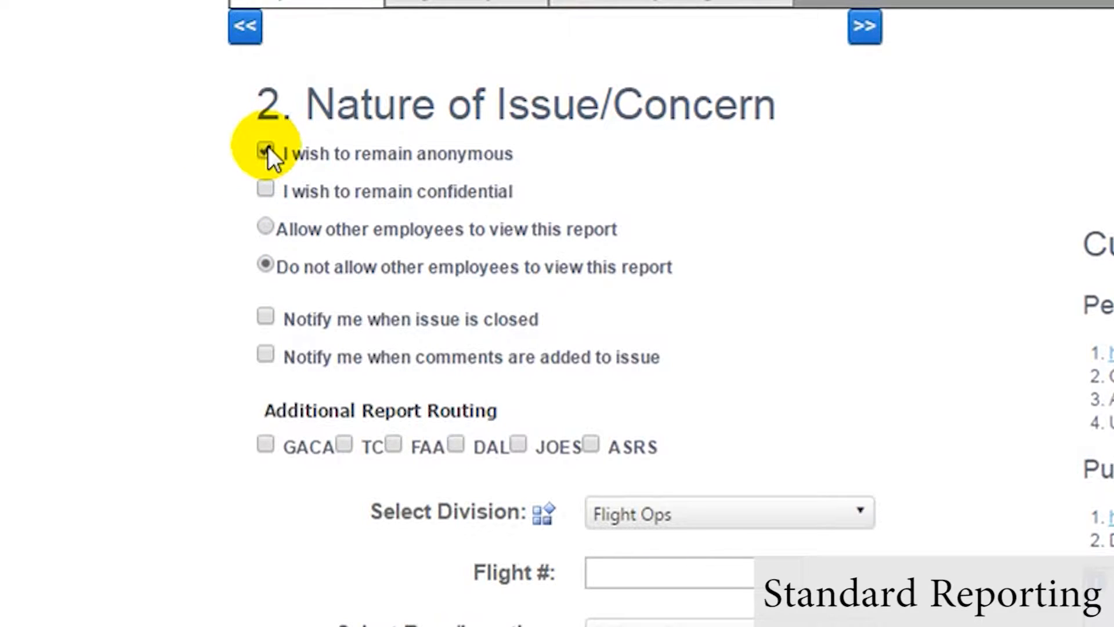
left_click(265, 151)
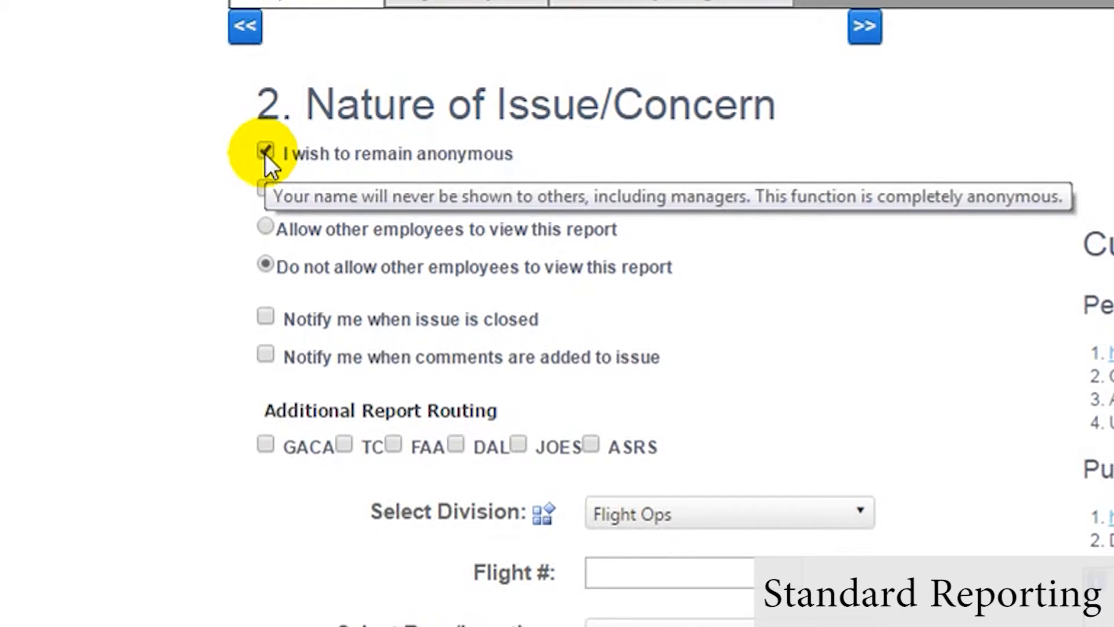
left_click(264, 152)
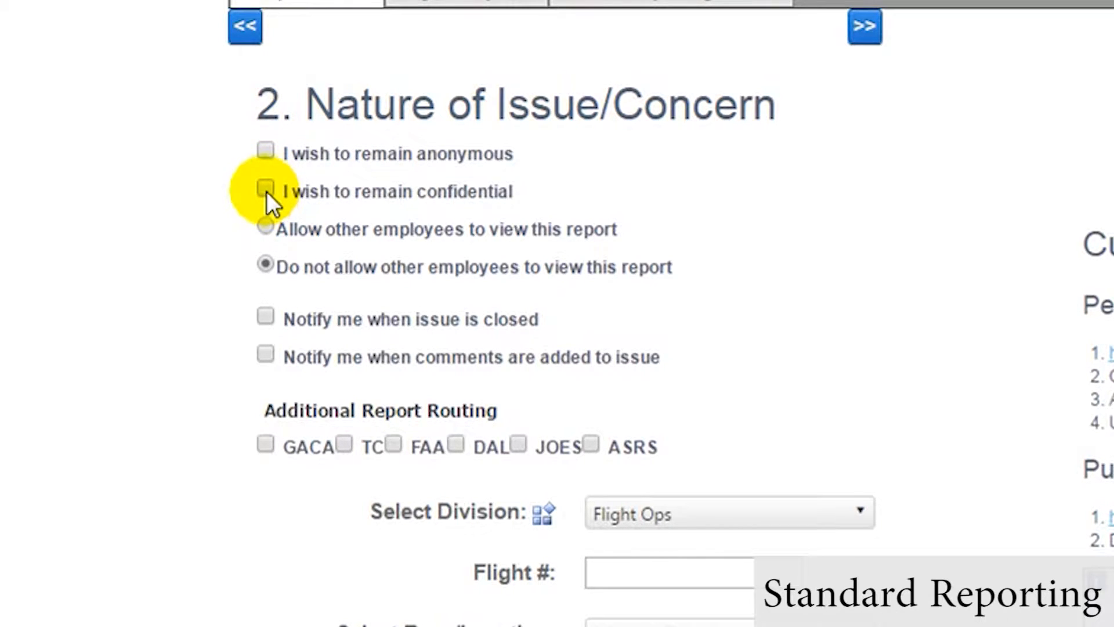
left_click(265, 189)
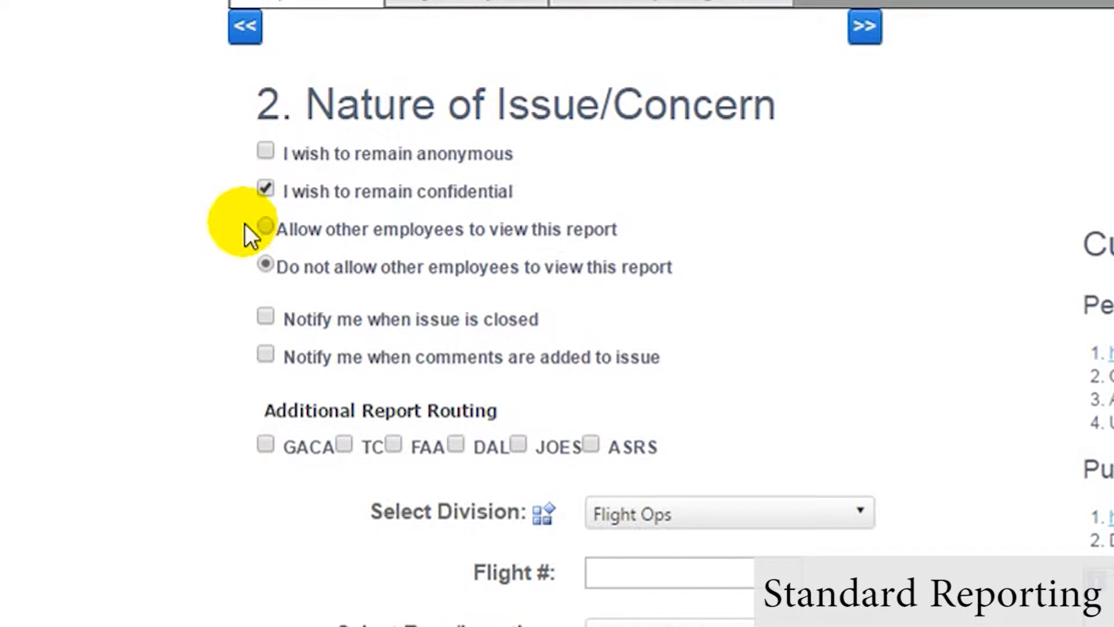
left_click(265, 228)
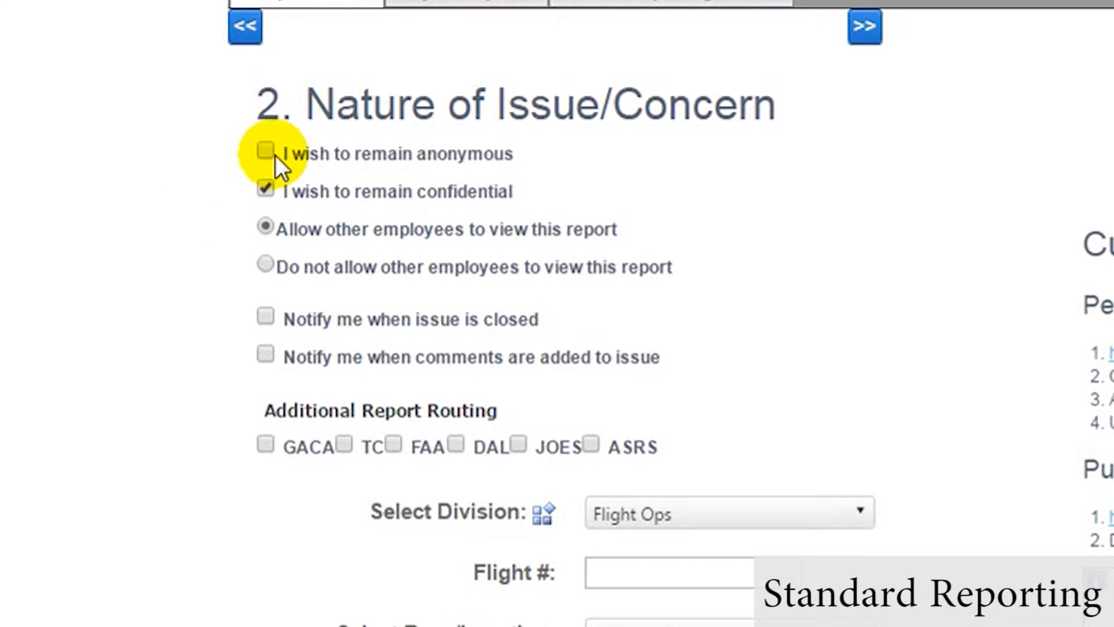
left_click(265, 153)
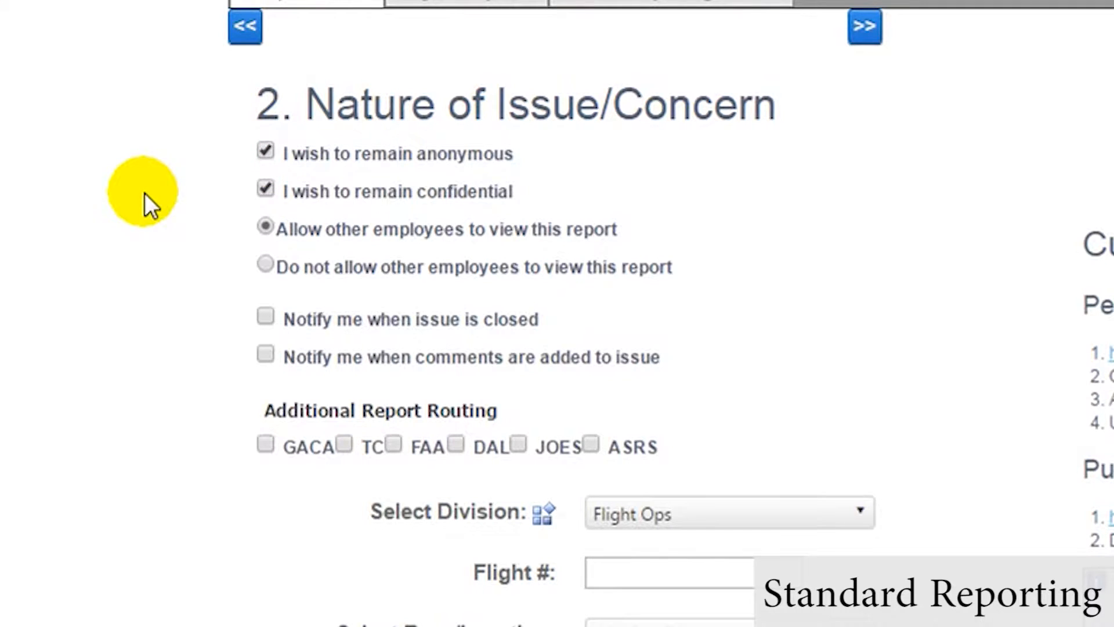
left_click(264, 264)
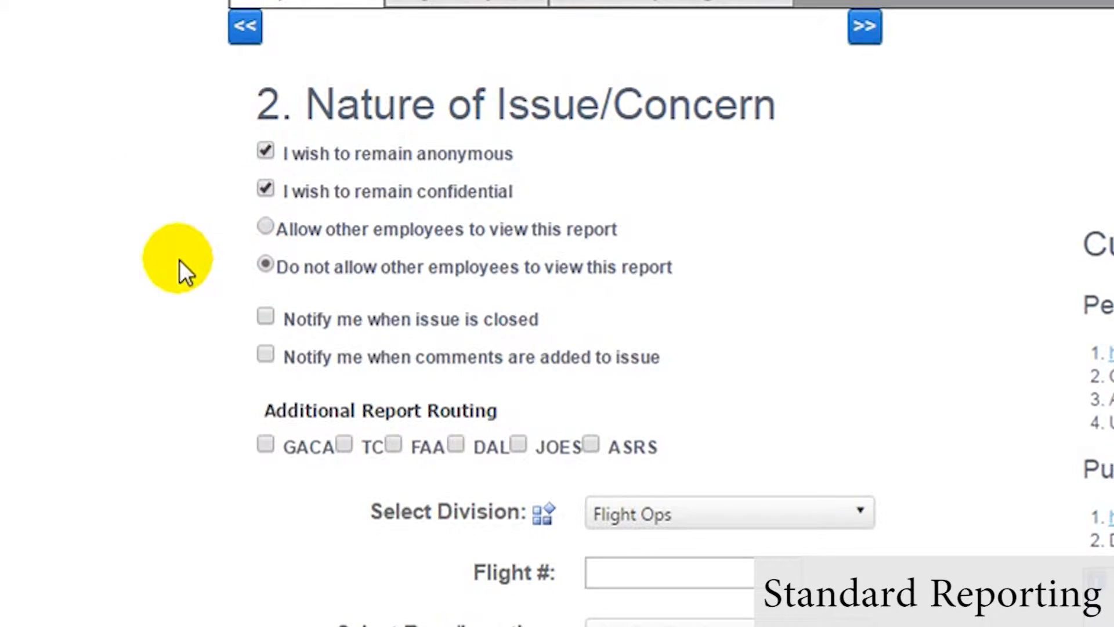
left_click(265, 189)
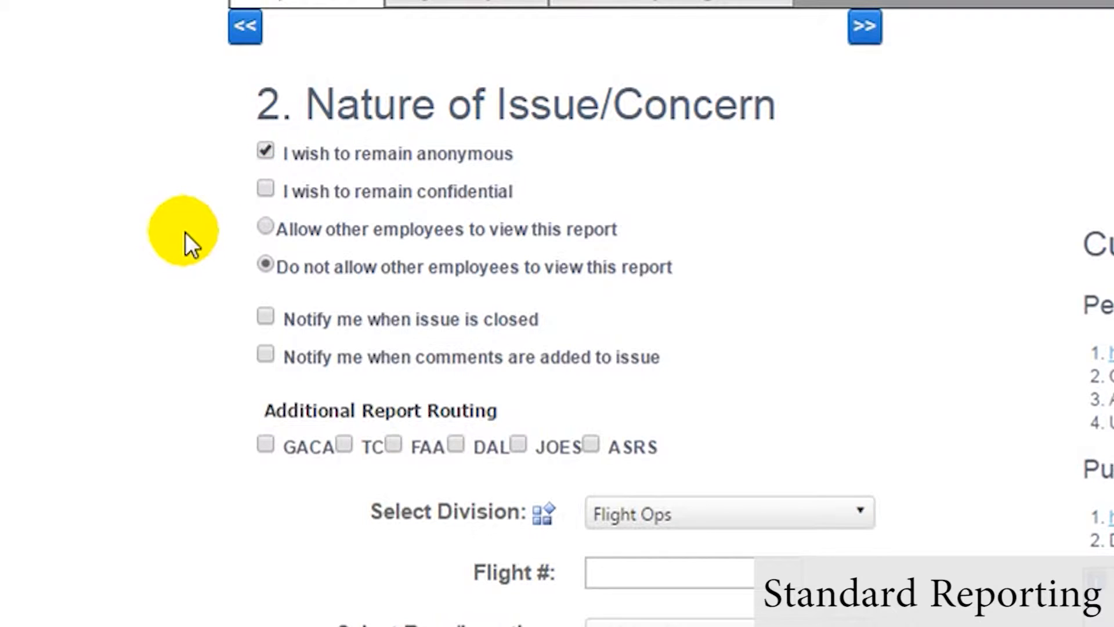
left_click(266, 225)
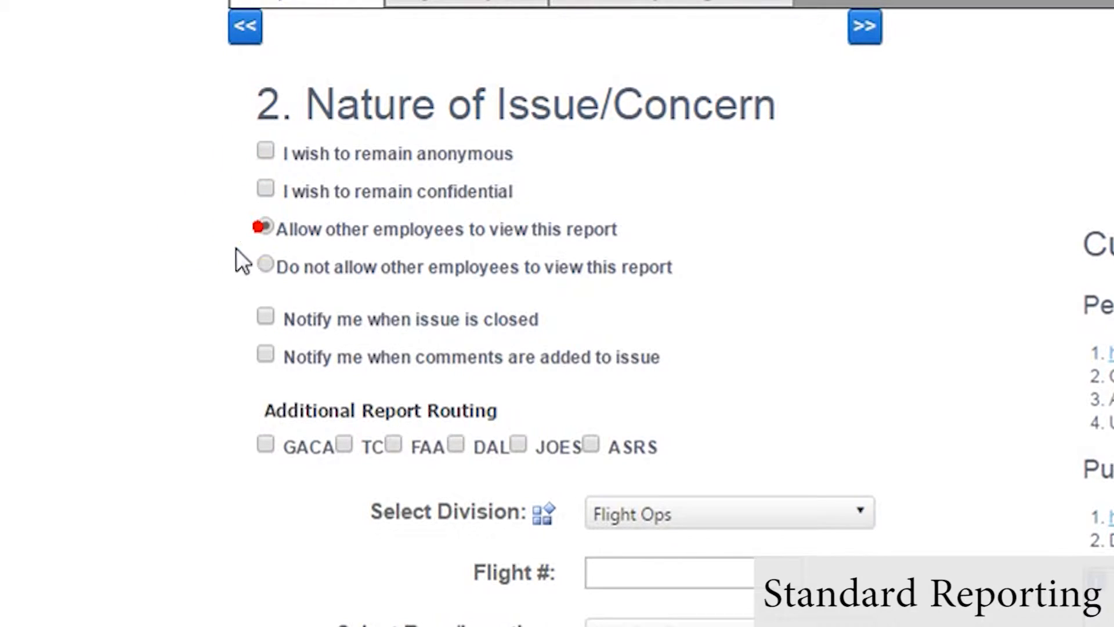
Enable notifications for issue closure and new comments, and route the report to TC
left_click(264, 317)
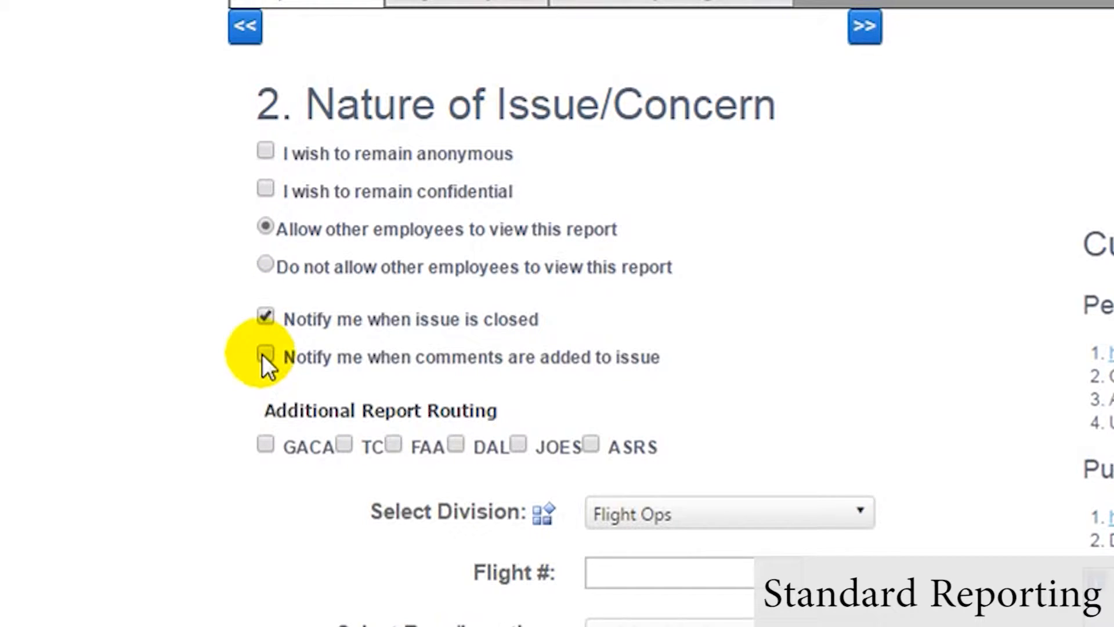
left_click(265, 357)
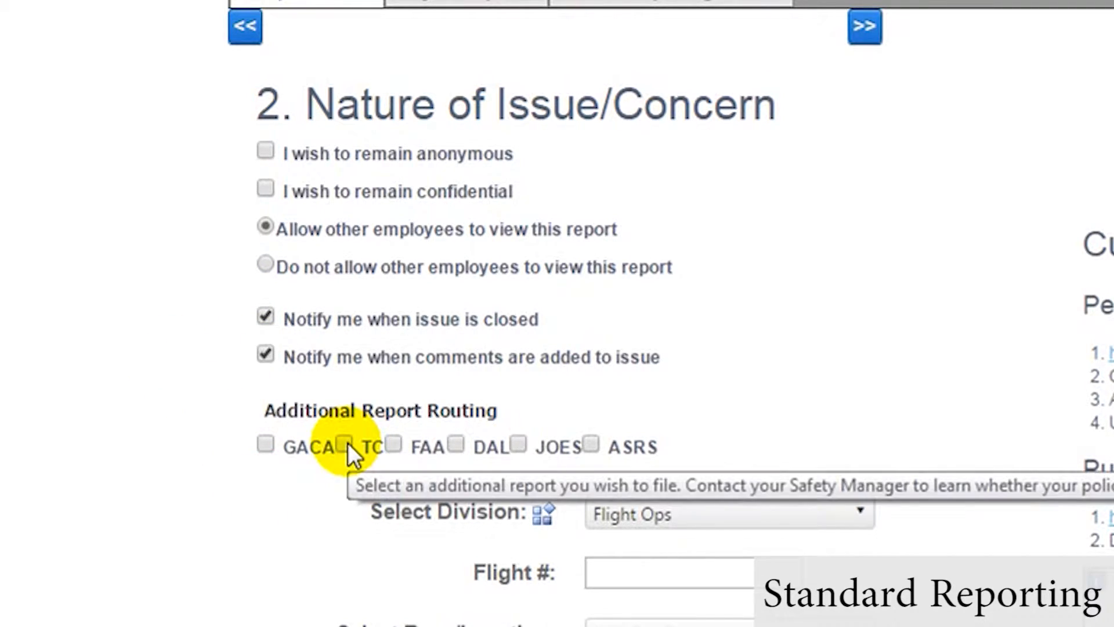
left_click(345, 444)
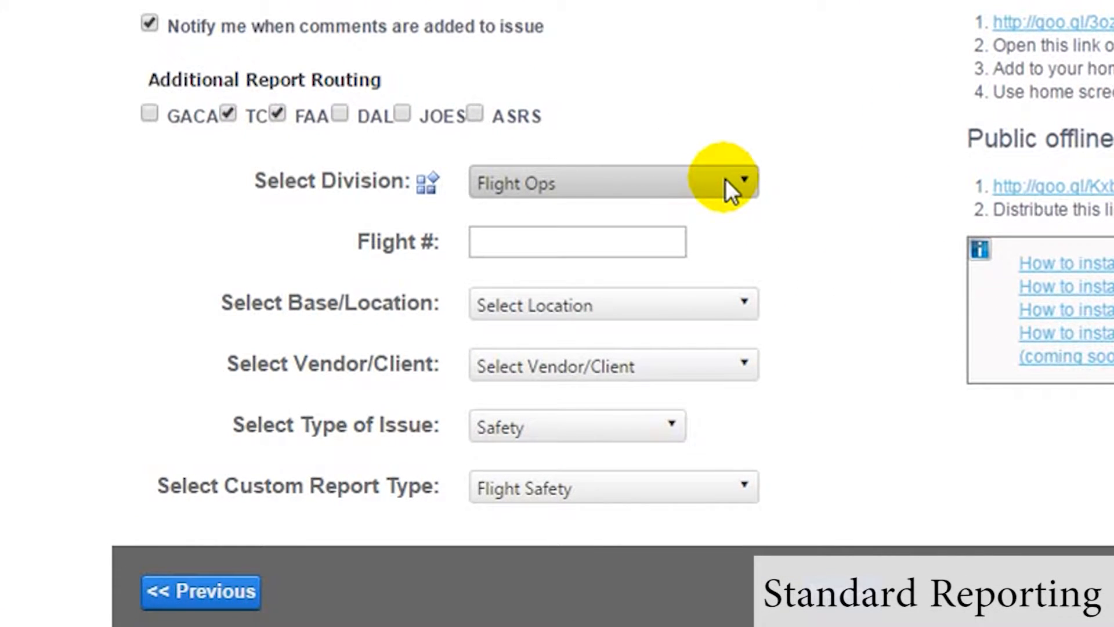
Keep Flight Ops as division, leave Vendor/Client unset, and set issue type to Safety
left_click(744, 180)
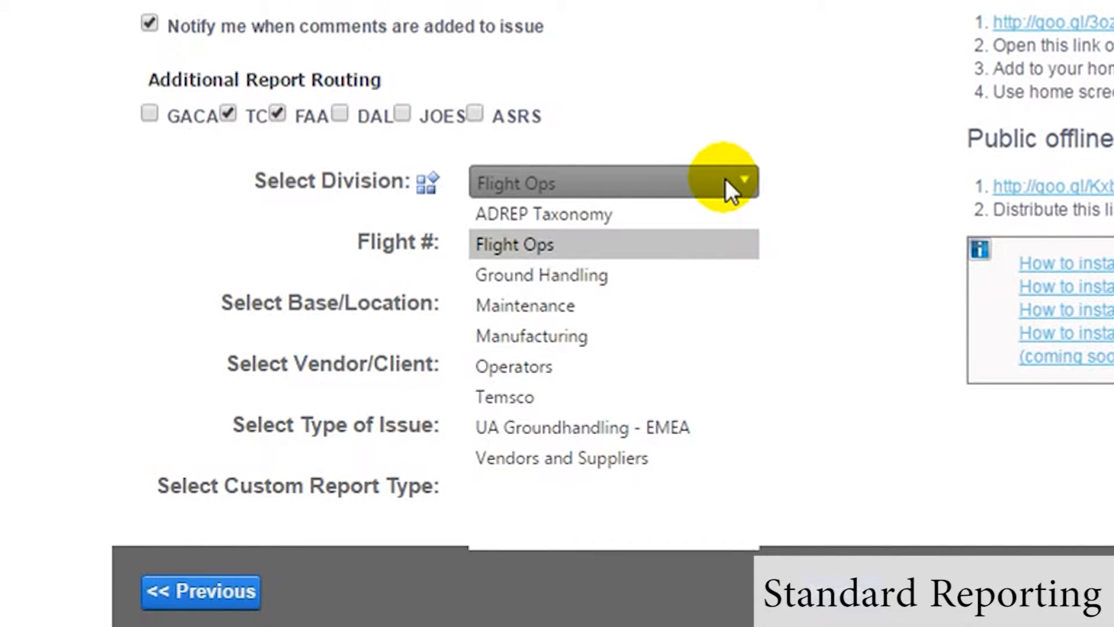
mouse_move(668, 249)
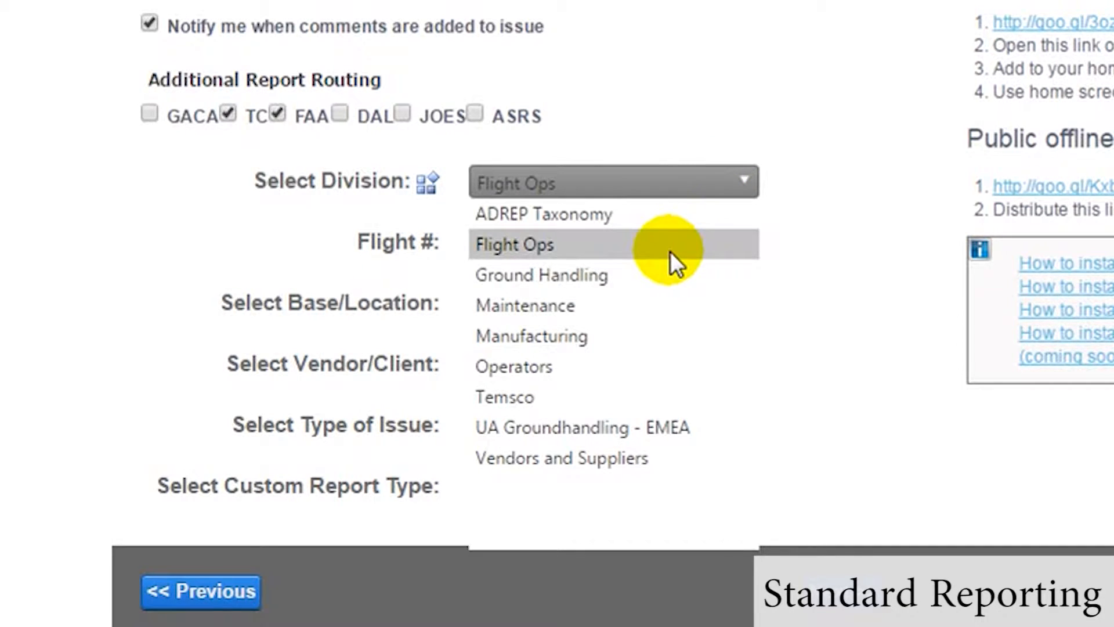
left_click(515, 244)
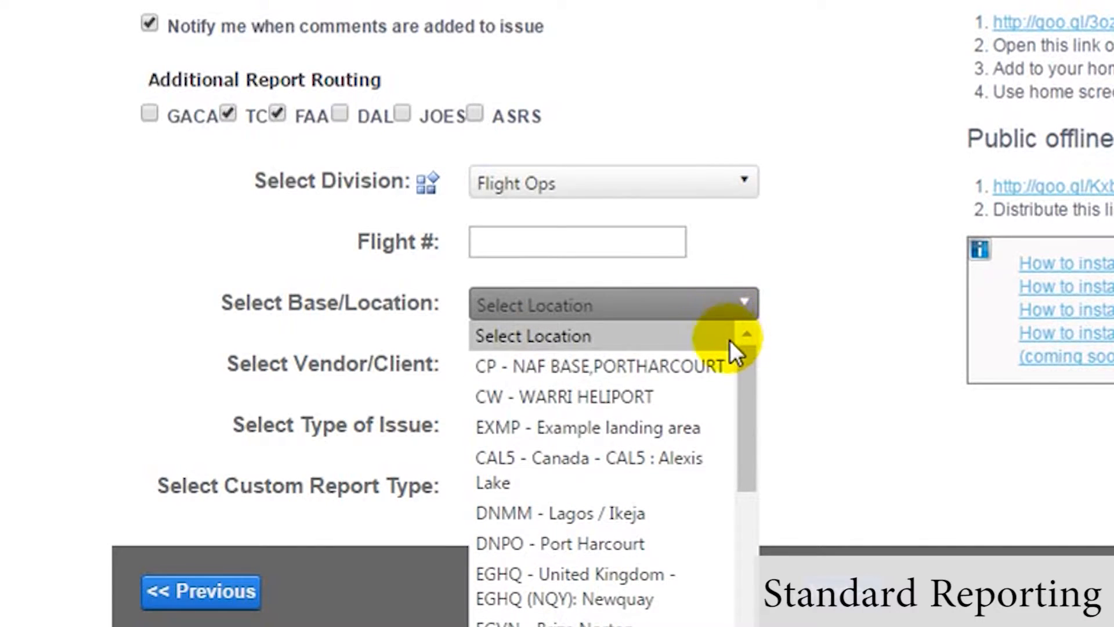
scroll("down", 3)
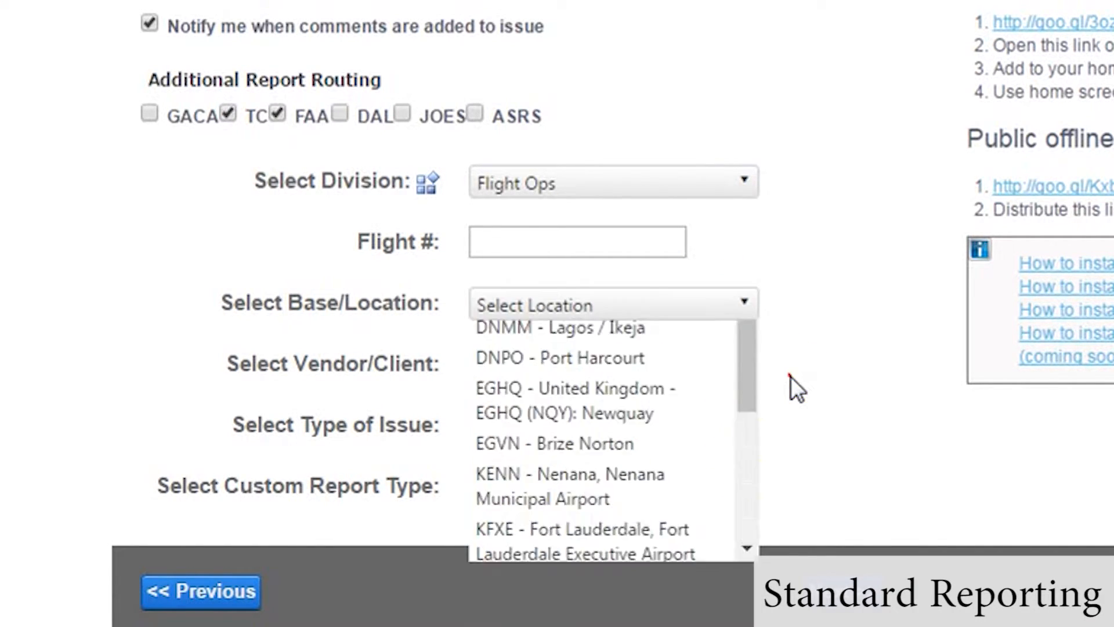
left_click(612, 365)
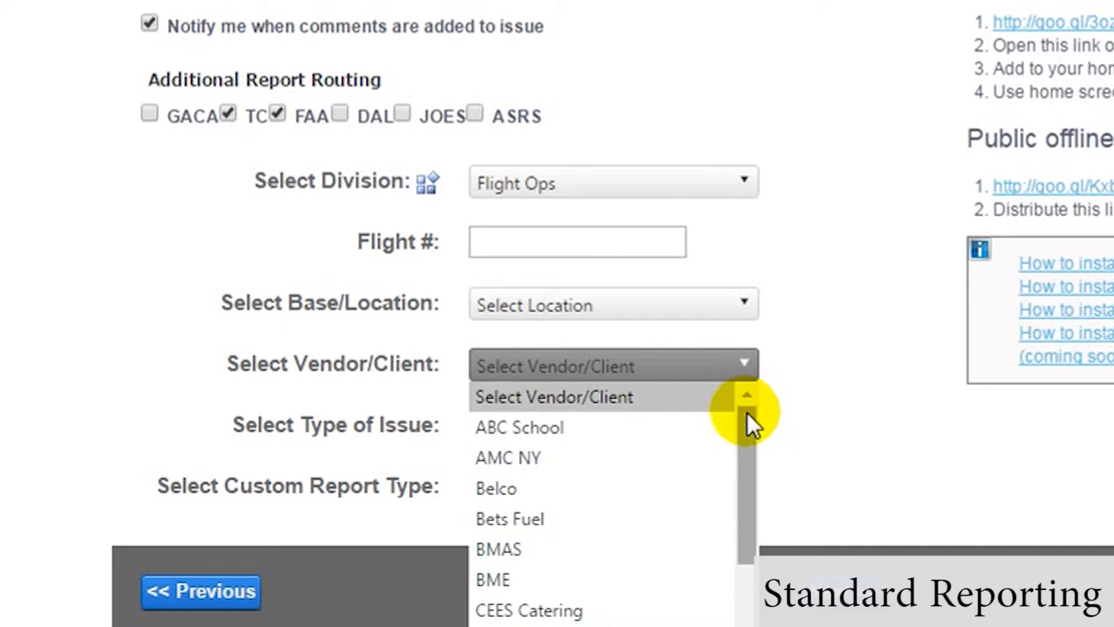
mouse_move(774, 423)
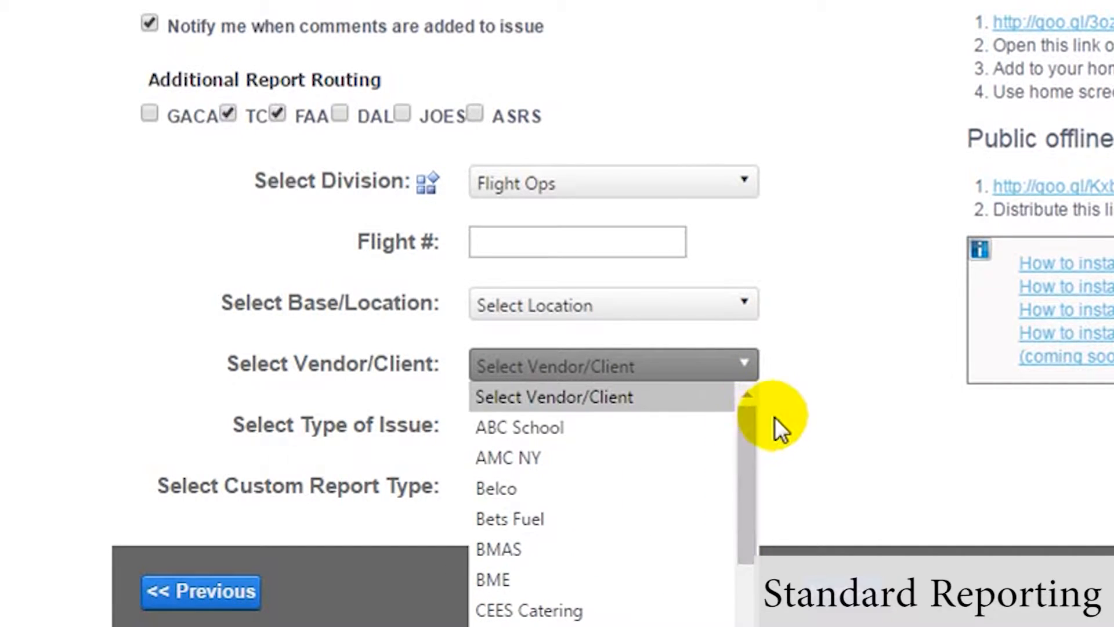
left_click(611, 487)
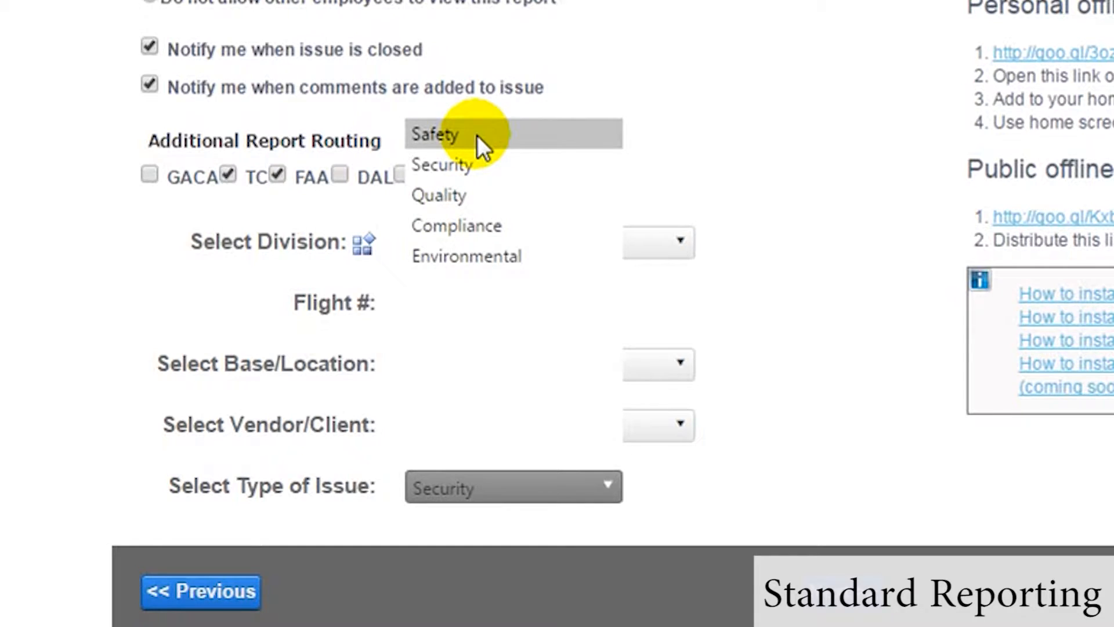
left_click(434, 134)
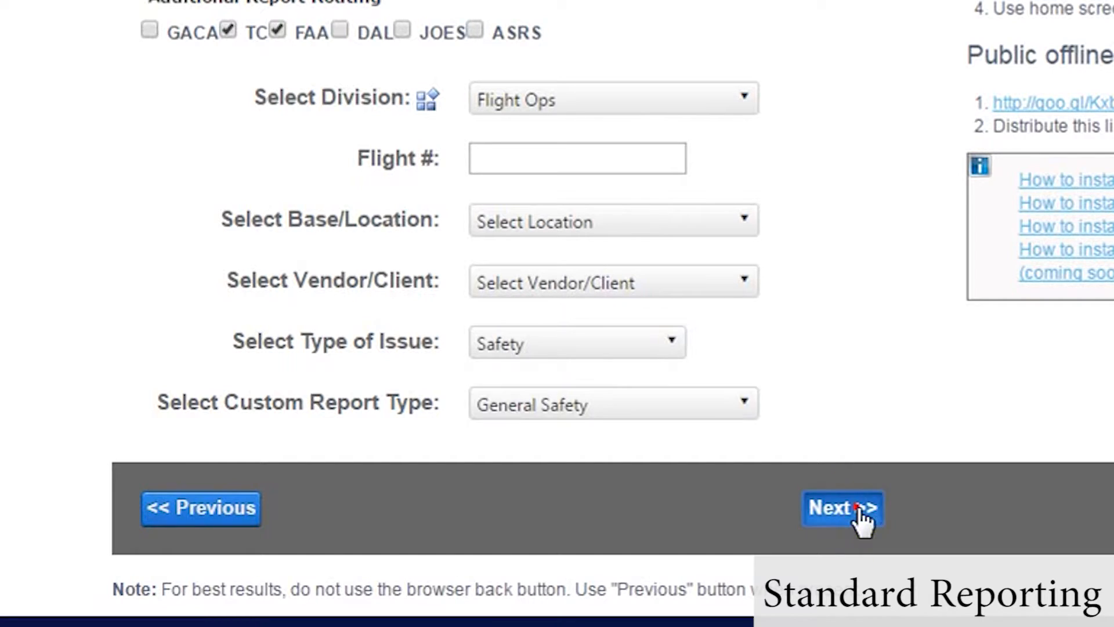
Enter Runway as the location and 04/08/2016 as the date, then reach the Overview
left_click(843, 507)
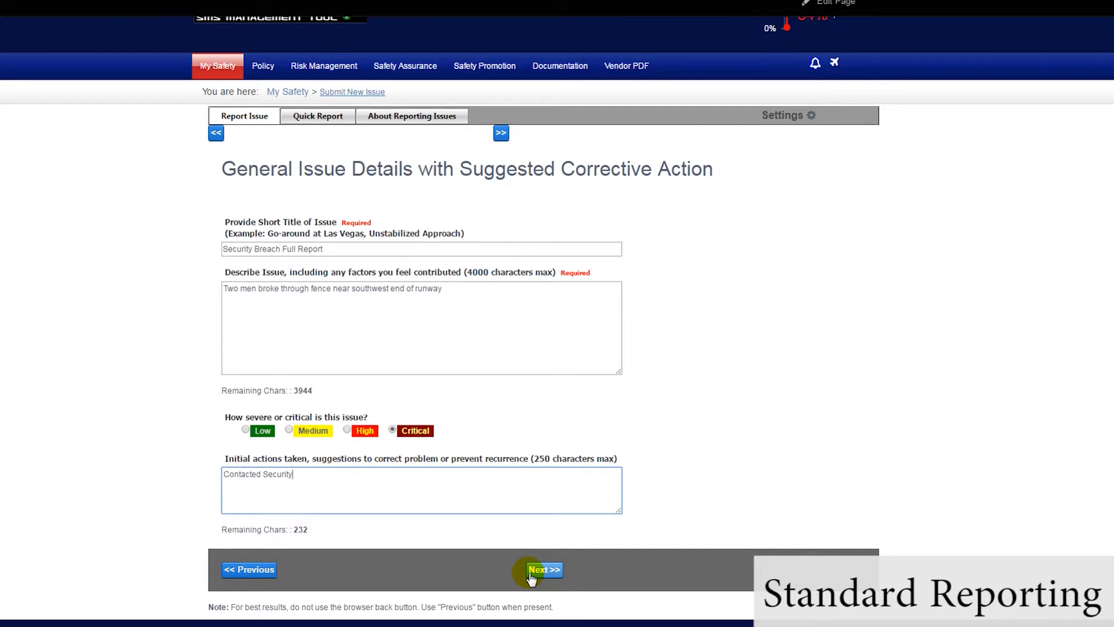
left_click(543, 569)
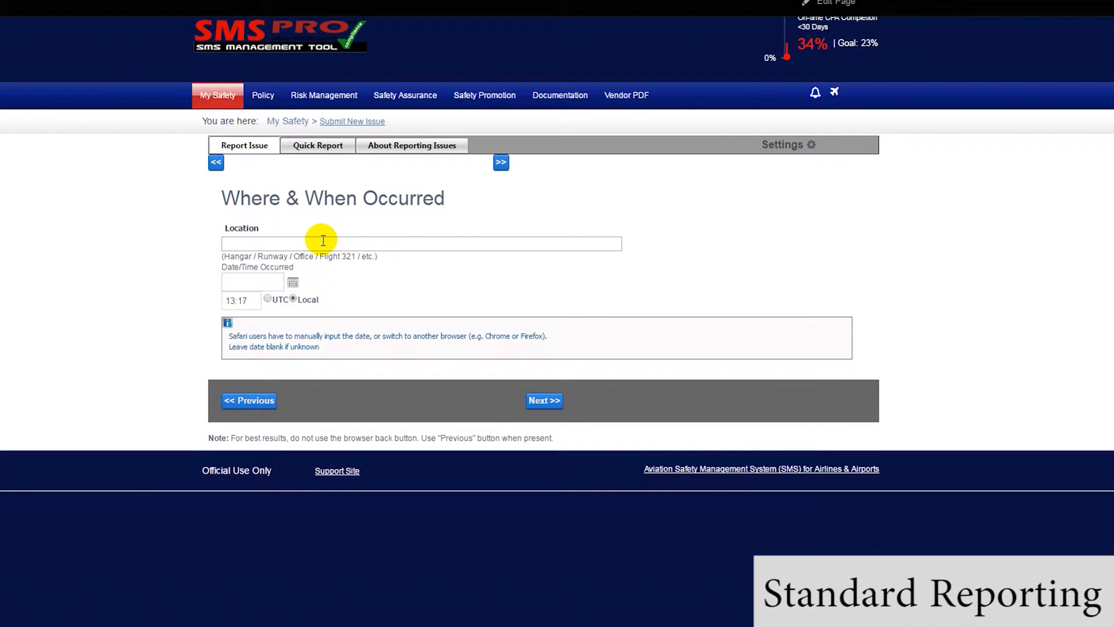
type("Runway")
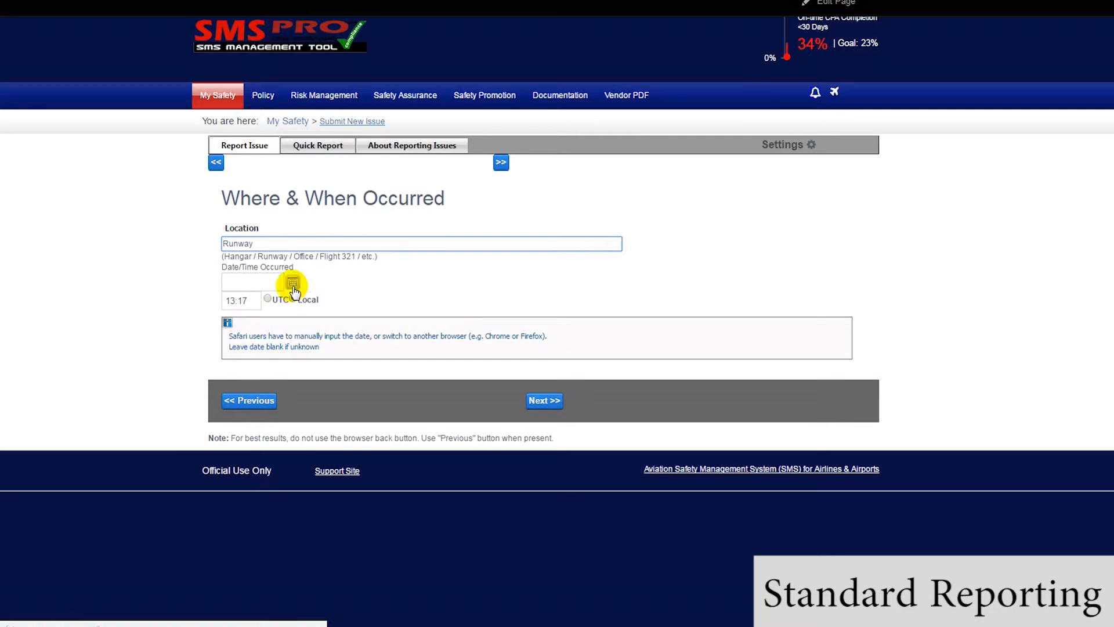
left_click(292, 282)
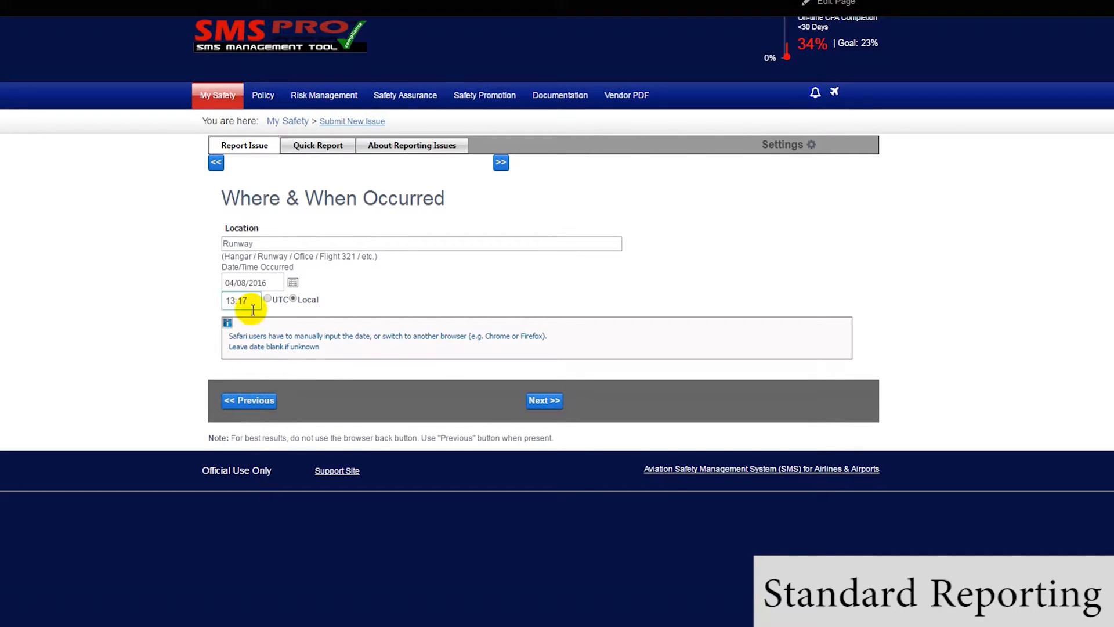
left_click(544, 400)
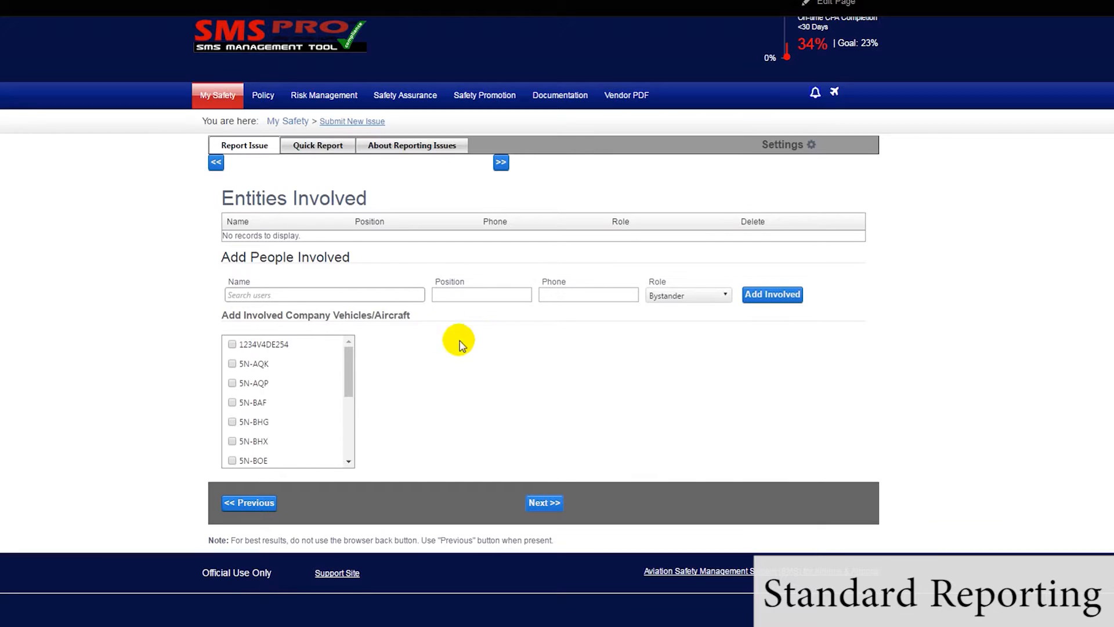
left_click(324, 295)
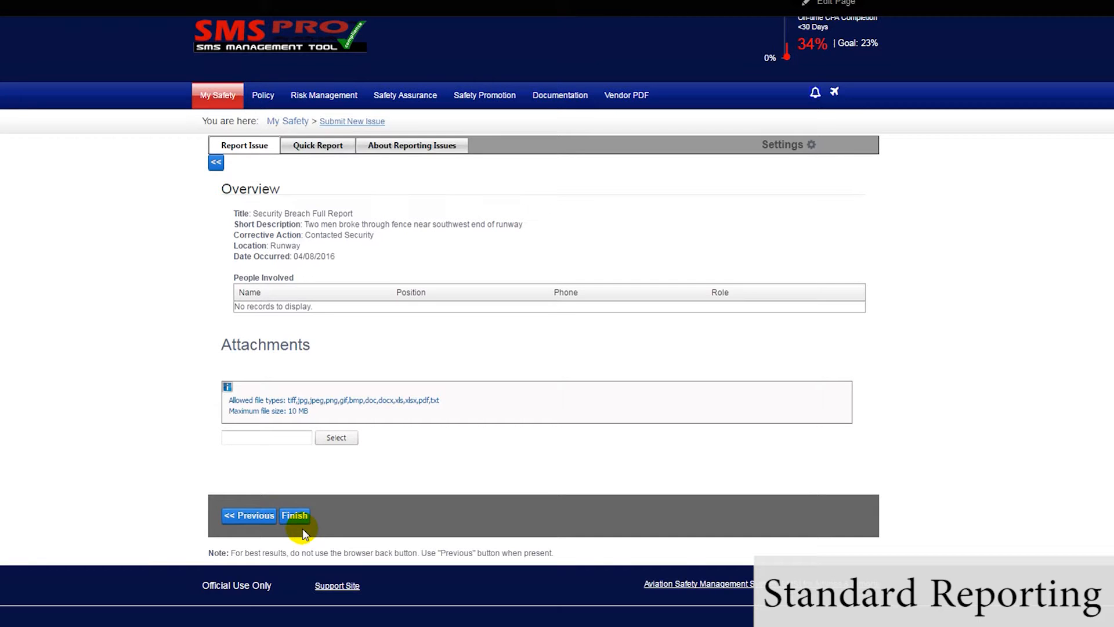
Finish the full security breach report and browse the Hazard Reporting help guide
left_click(294, 516)
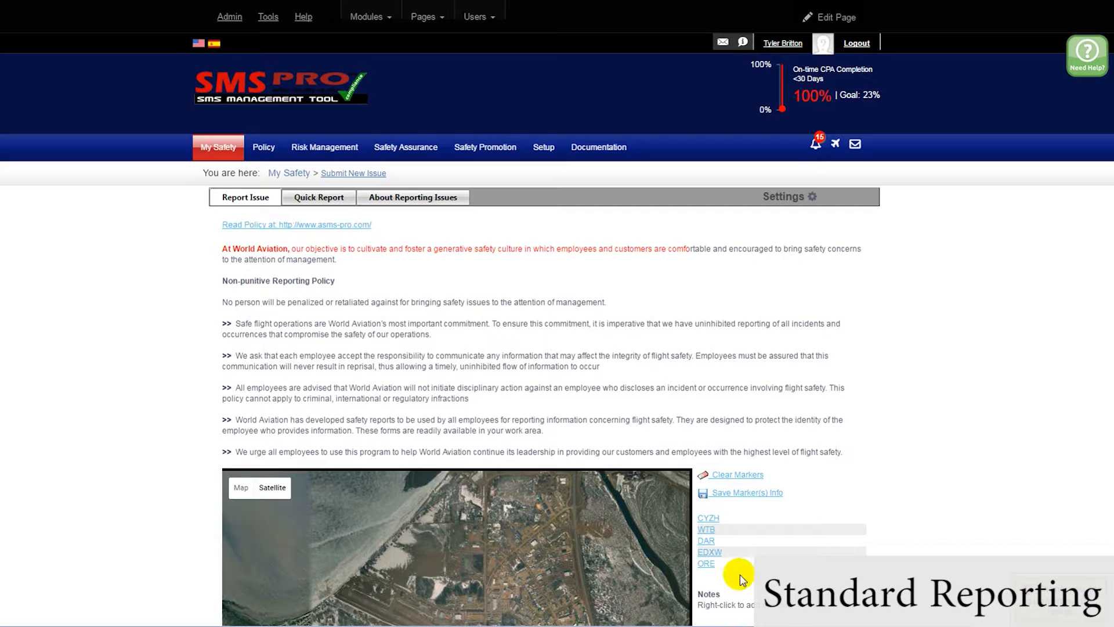
mouse_move(794, 478)
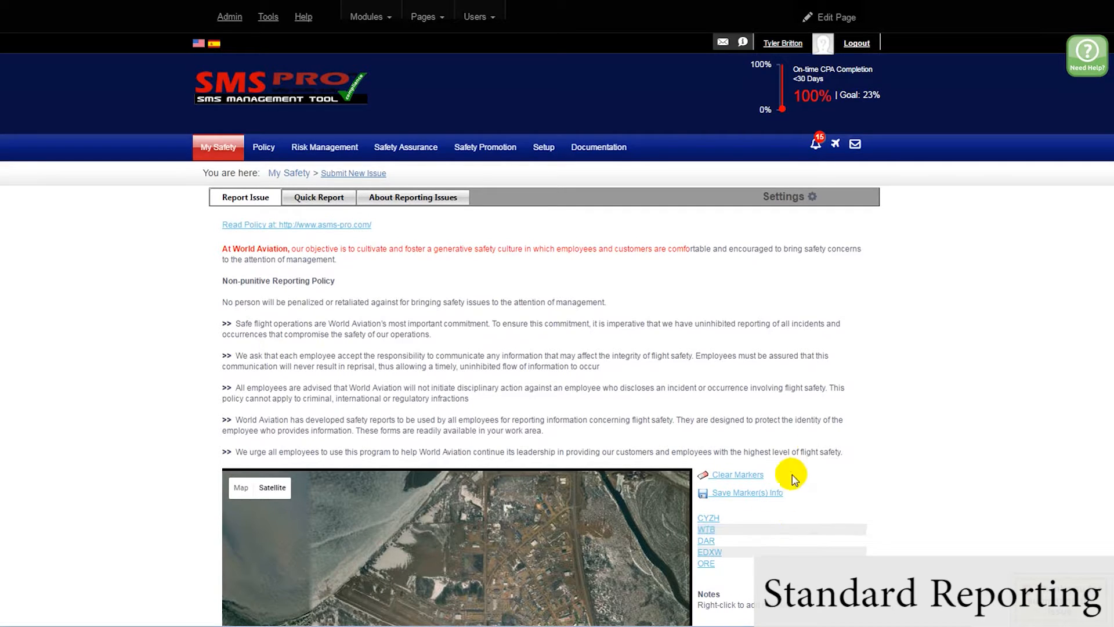
mouse_move(1086, 56)
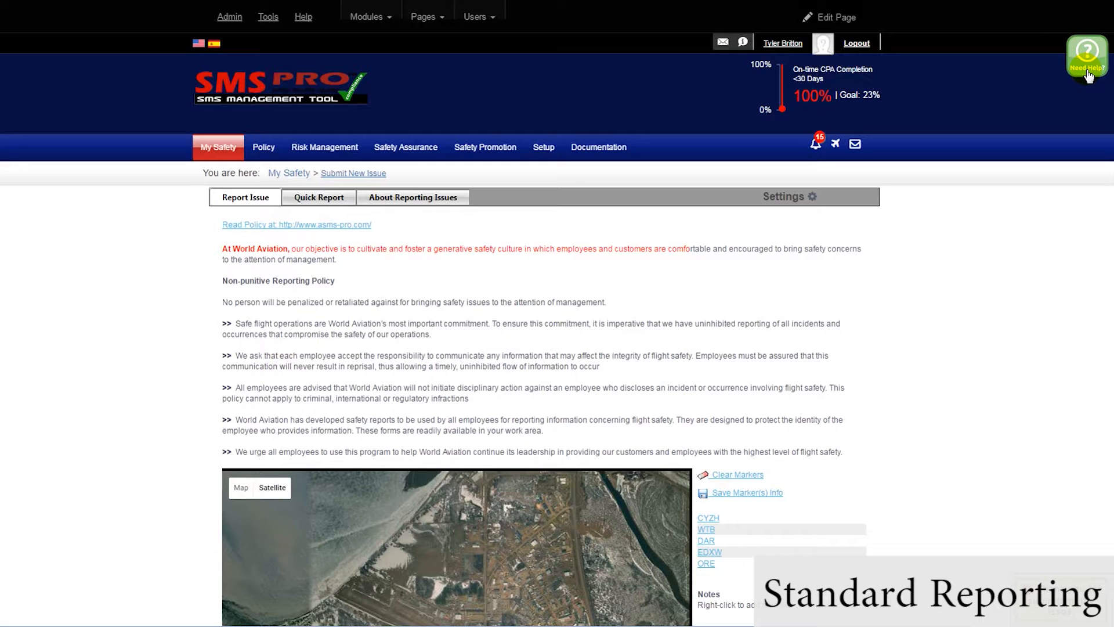
left_click(1086, 57)
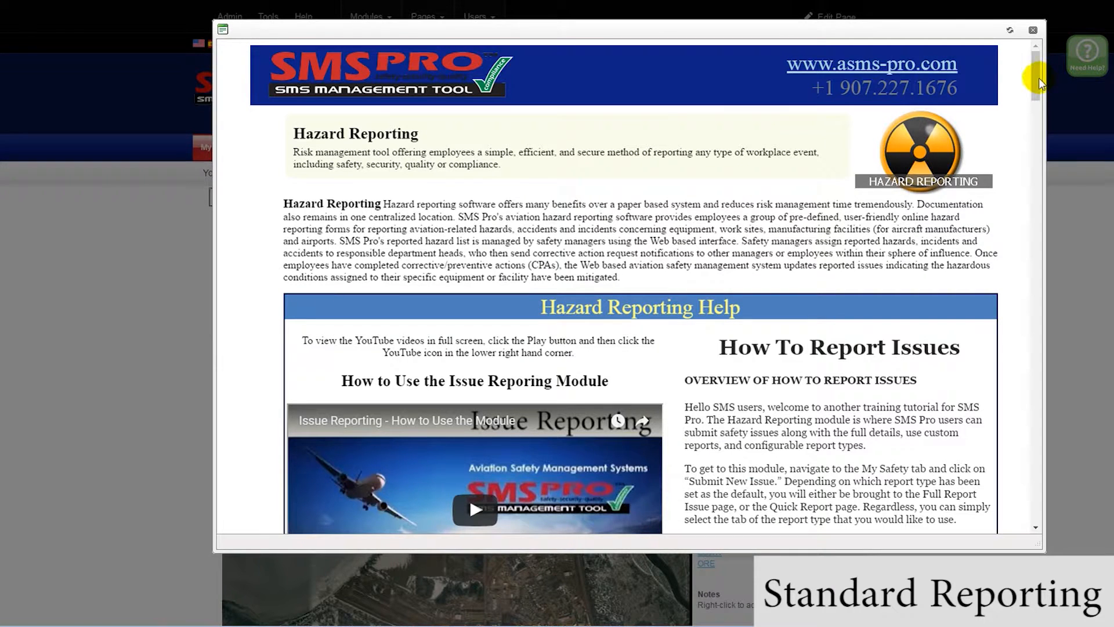
scroll("down", 3)
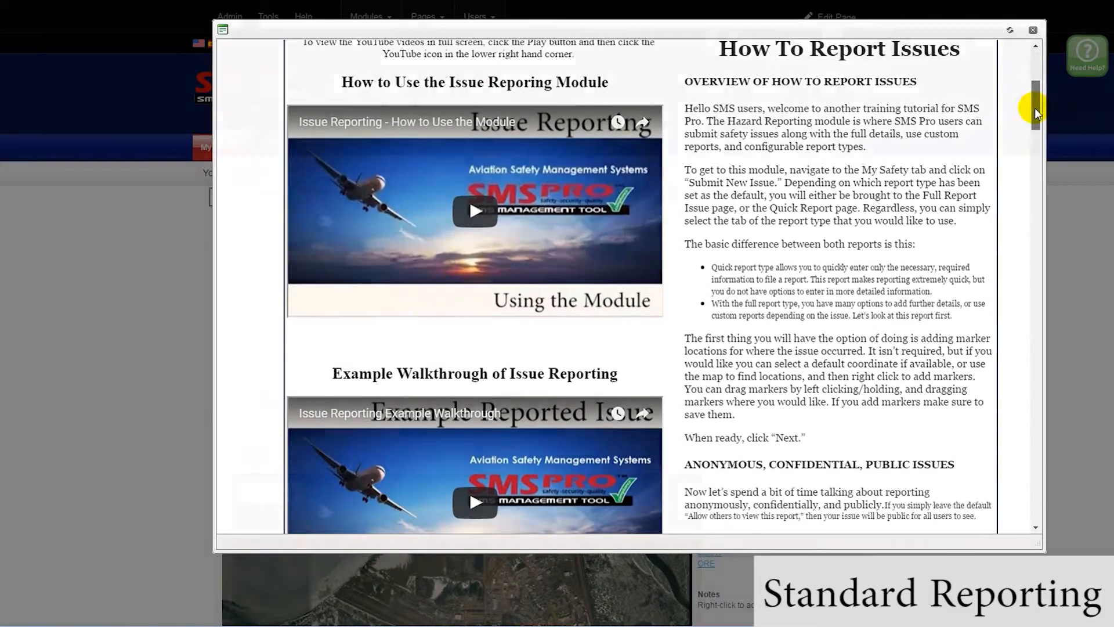
left_click(1033, 30)
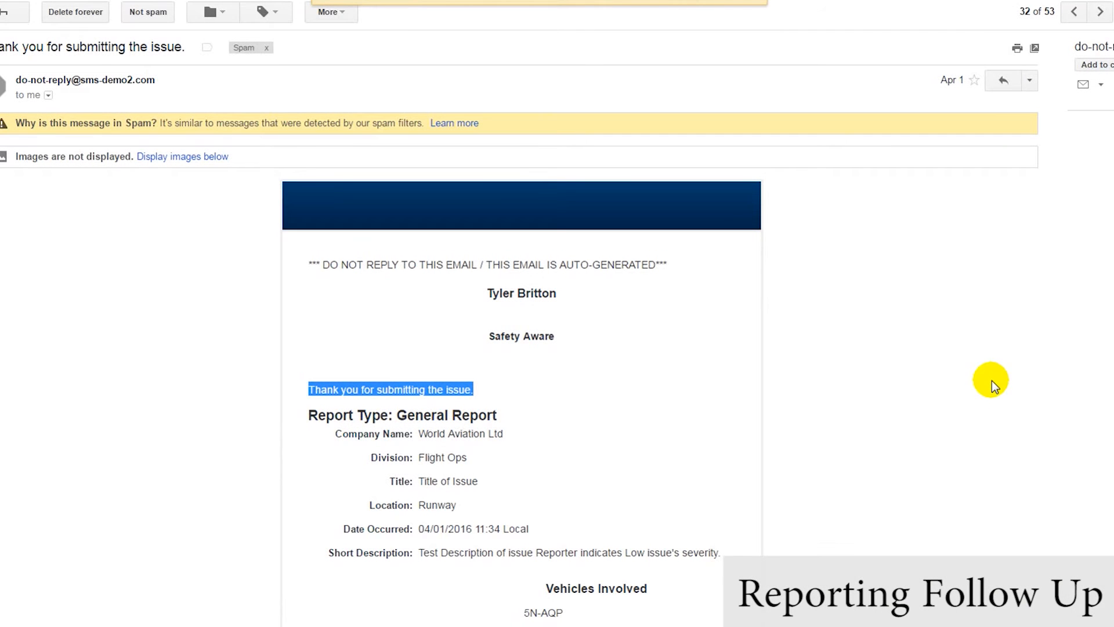
scroll("down", 3)
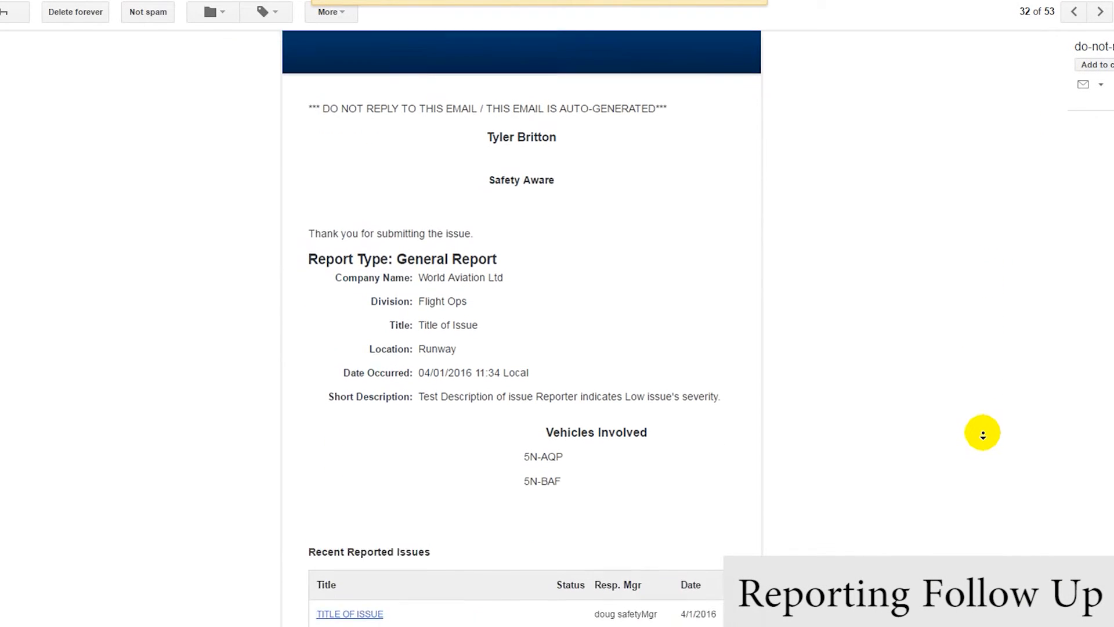
scroll("down", 3)
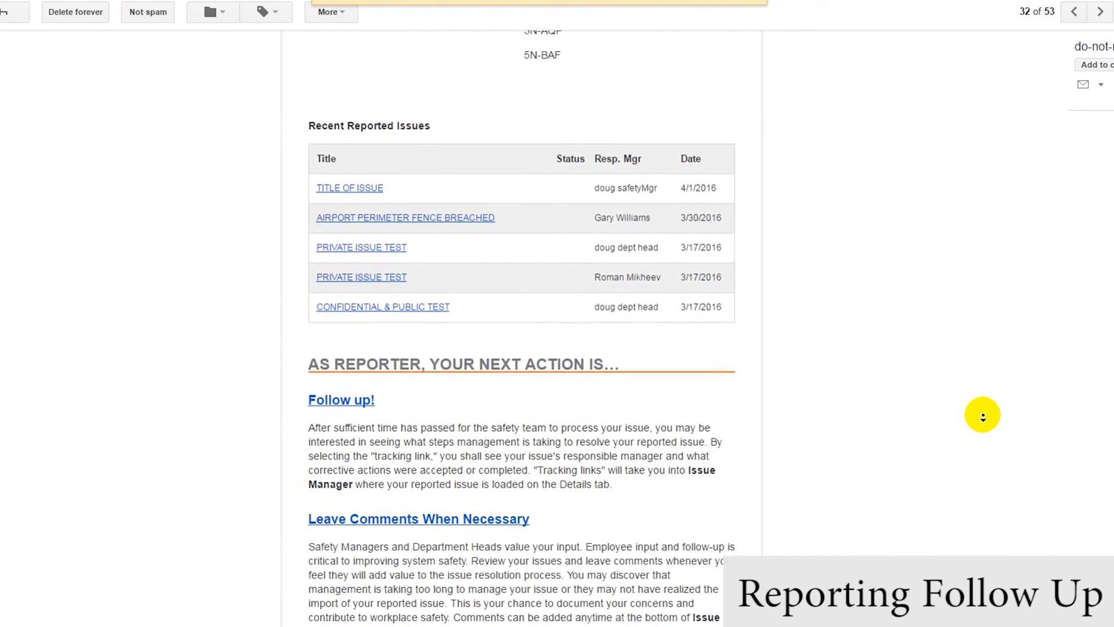
scroll("down", 3)
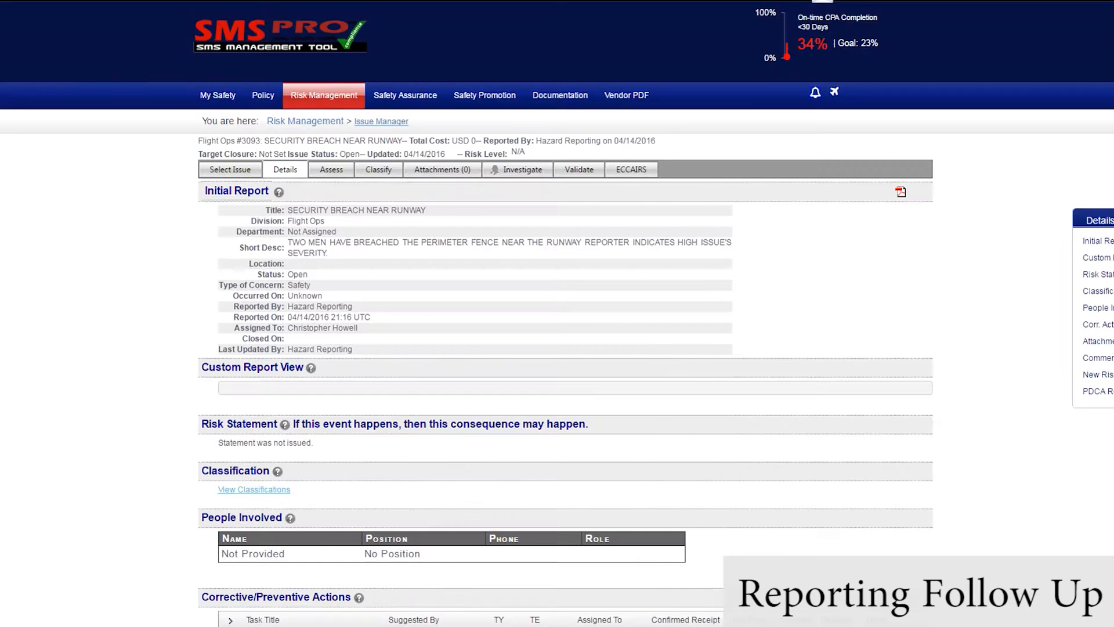
mouse_move(170, 260)
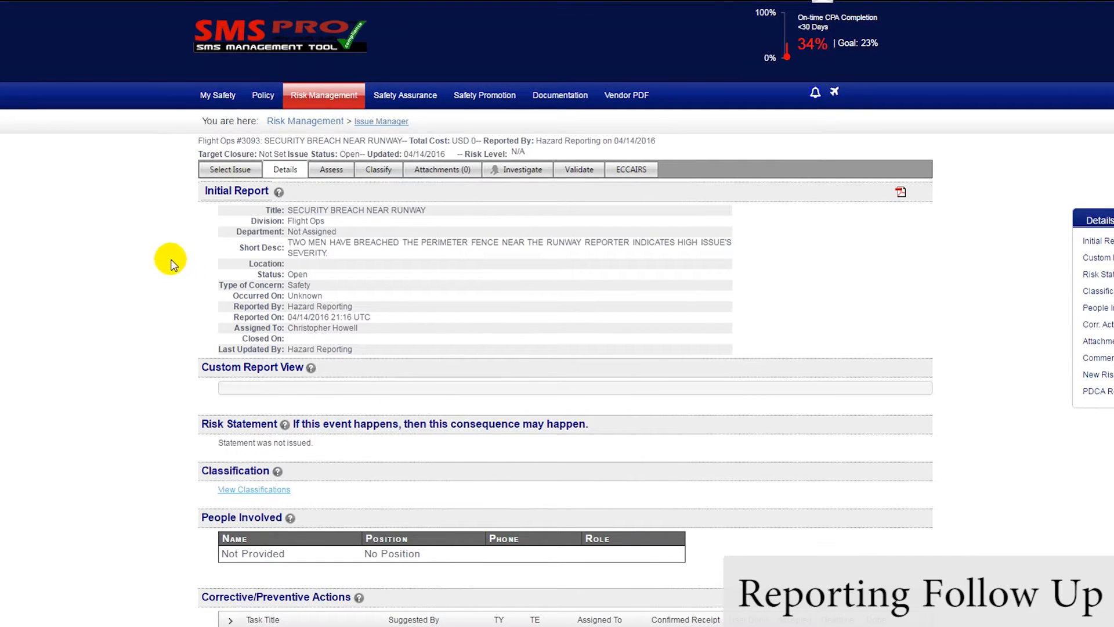
List issues 3094 and 3093 under Safety Workspace's My Reported Issues
left_click(323, 95)
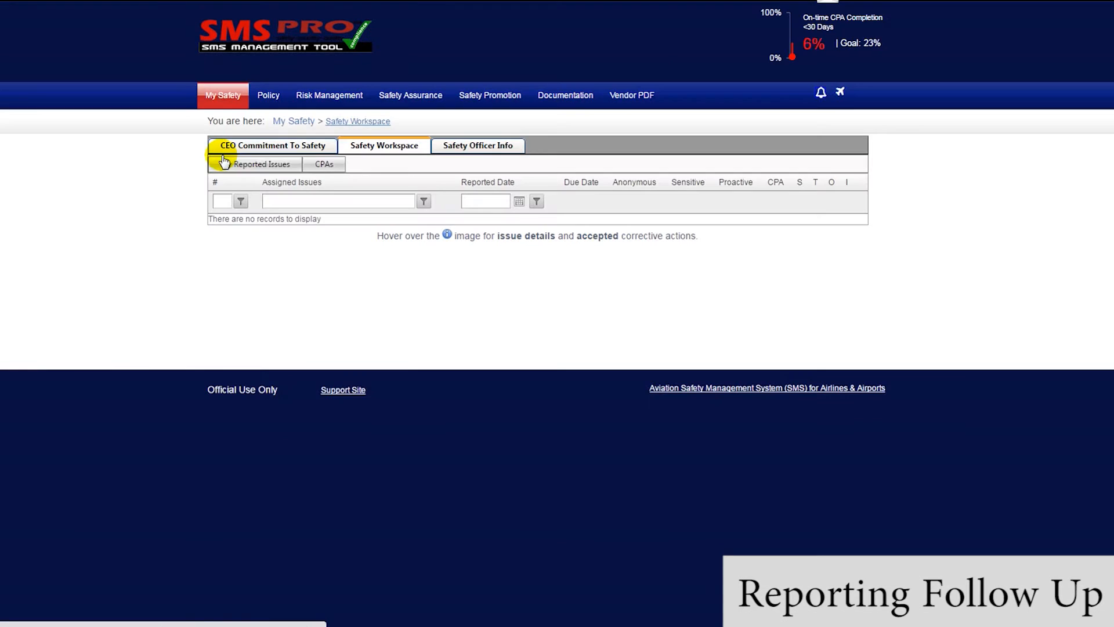
left_click(256, 164)
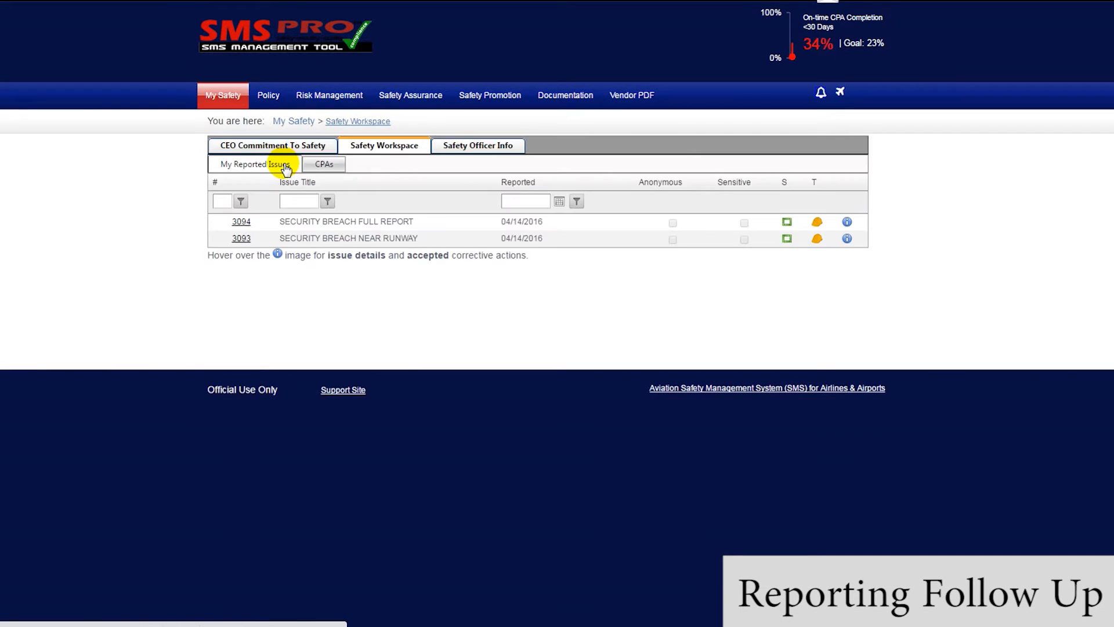